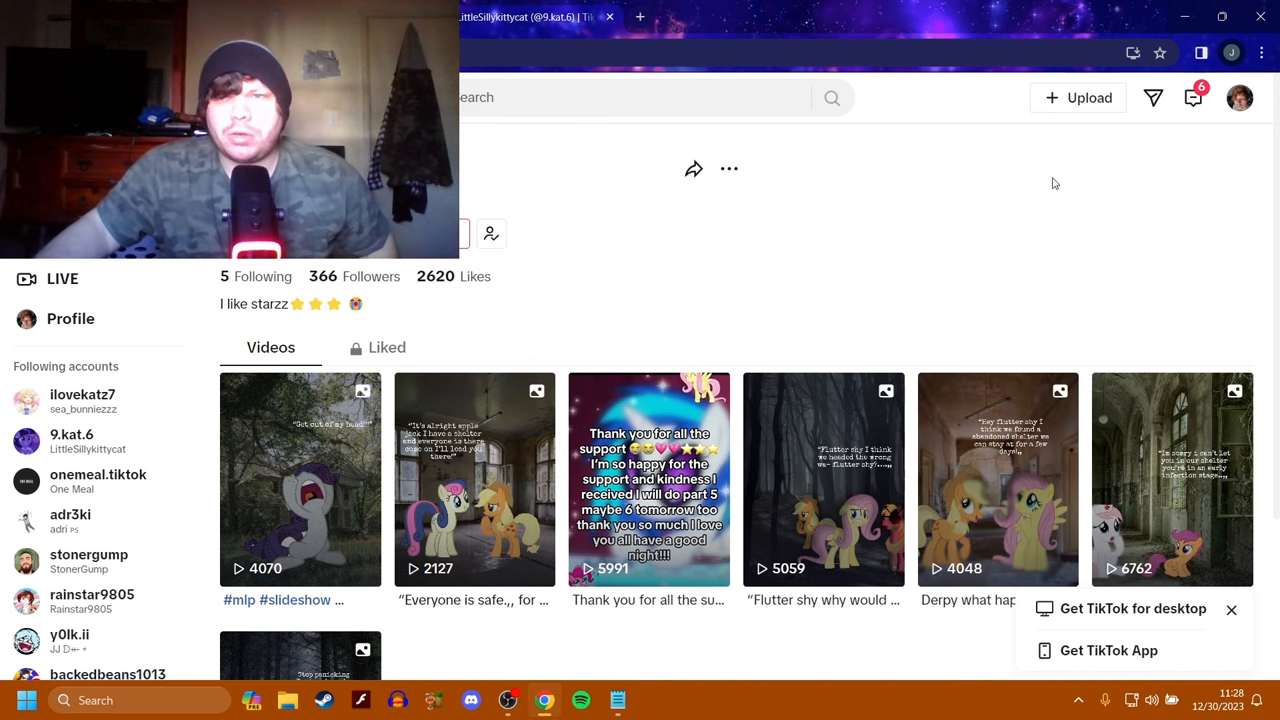
Scroll 9.kat.6's Videos grid down to the oldest slideshow, 'Sorry if there to alike…' (12.2K views).
scroll("down", 3)
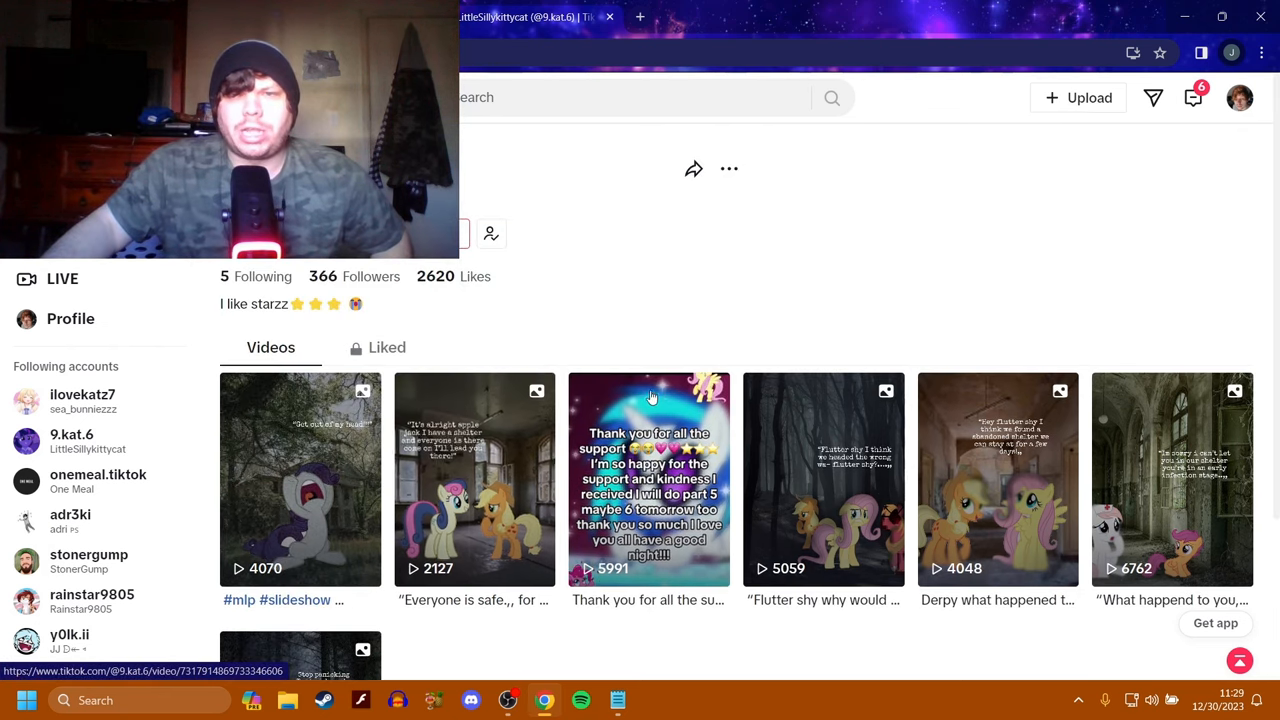
scroll("down", 3)
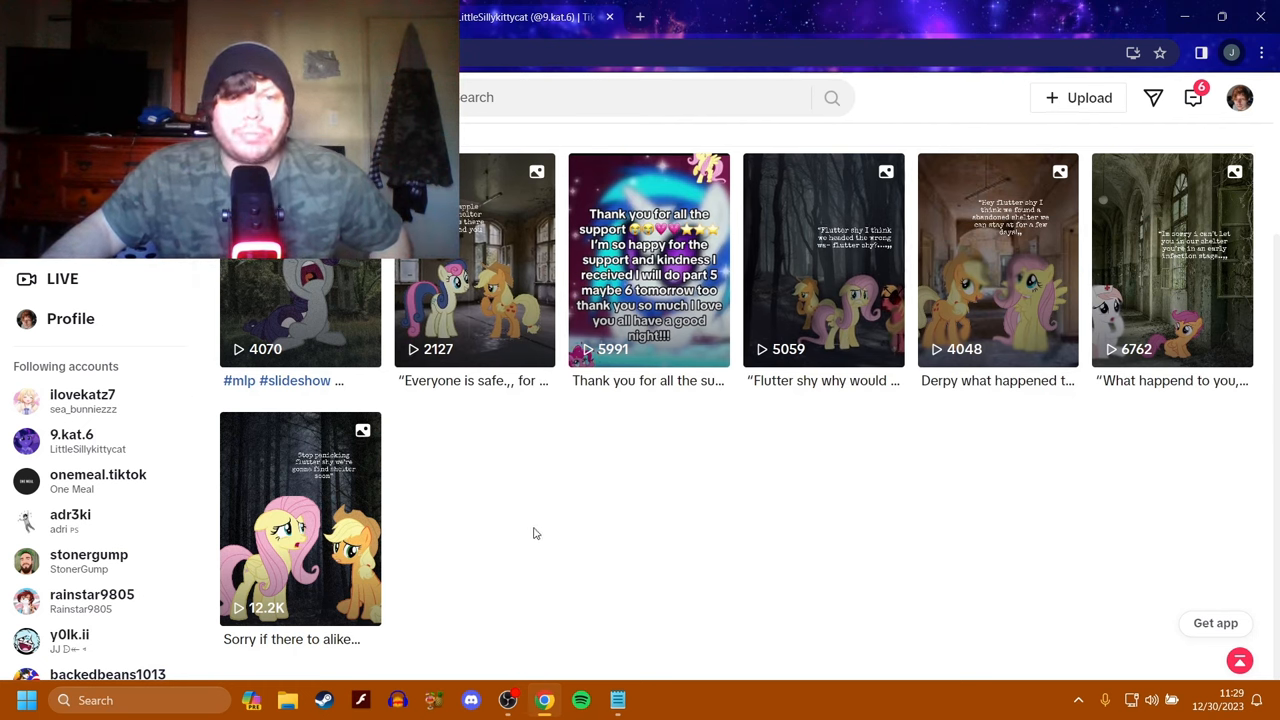
Open 'Rotting infection#1', expand its full caption, and move to the next stats slide.
left_click(300, 518)
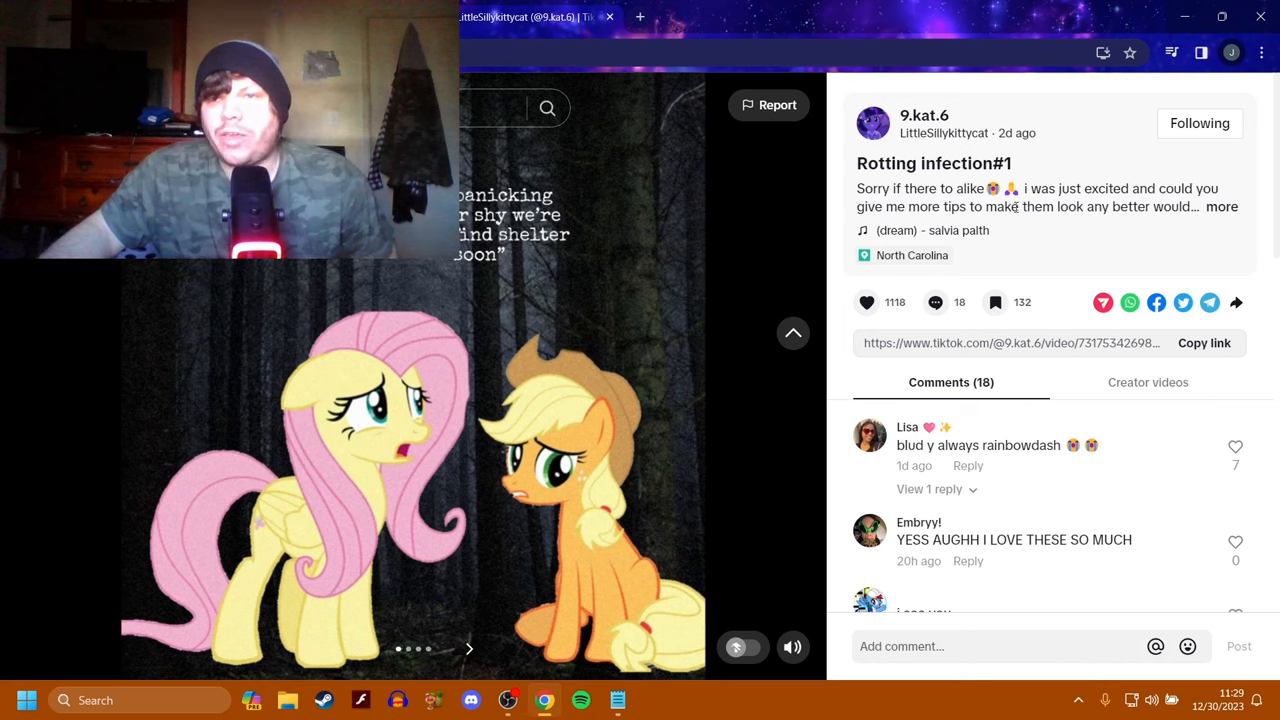
left_click(1221, 206)
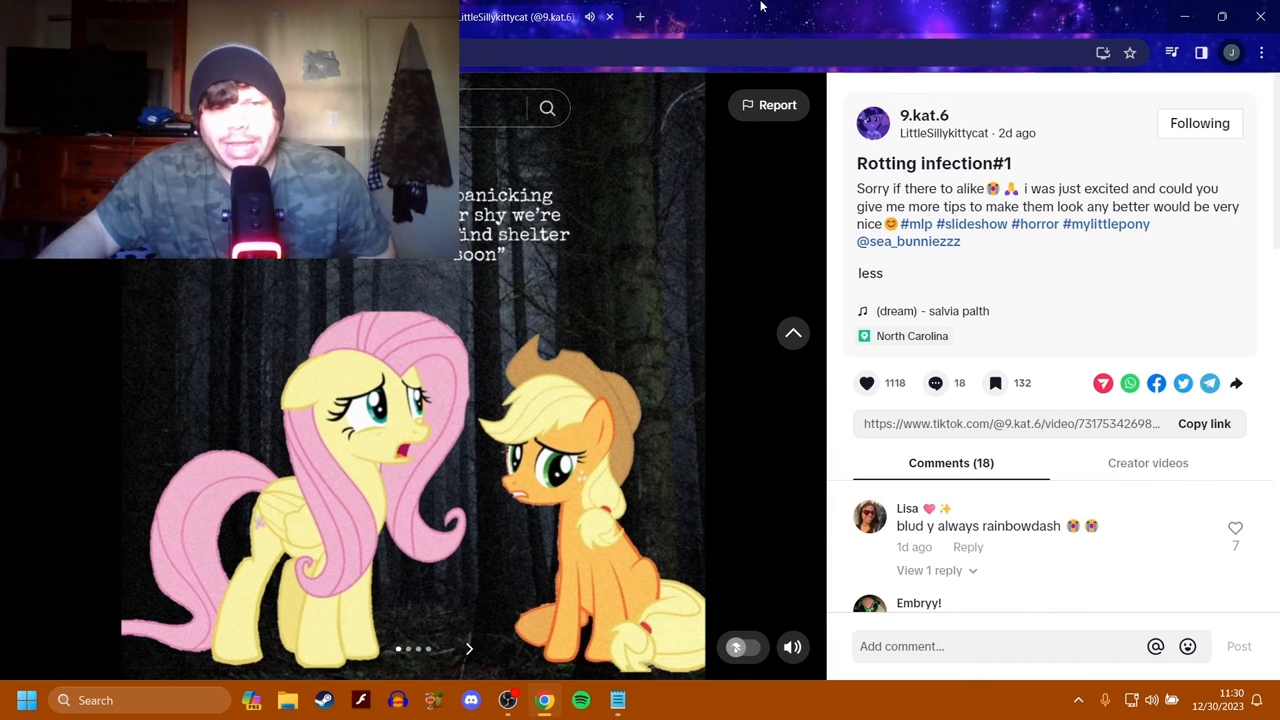
left_click(469, 648)
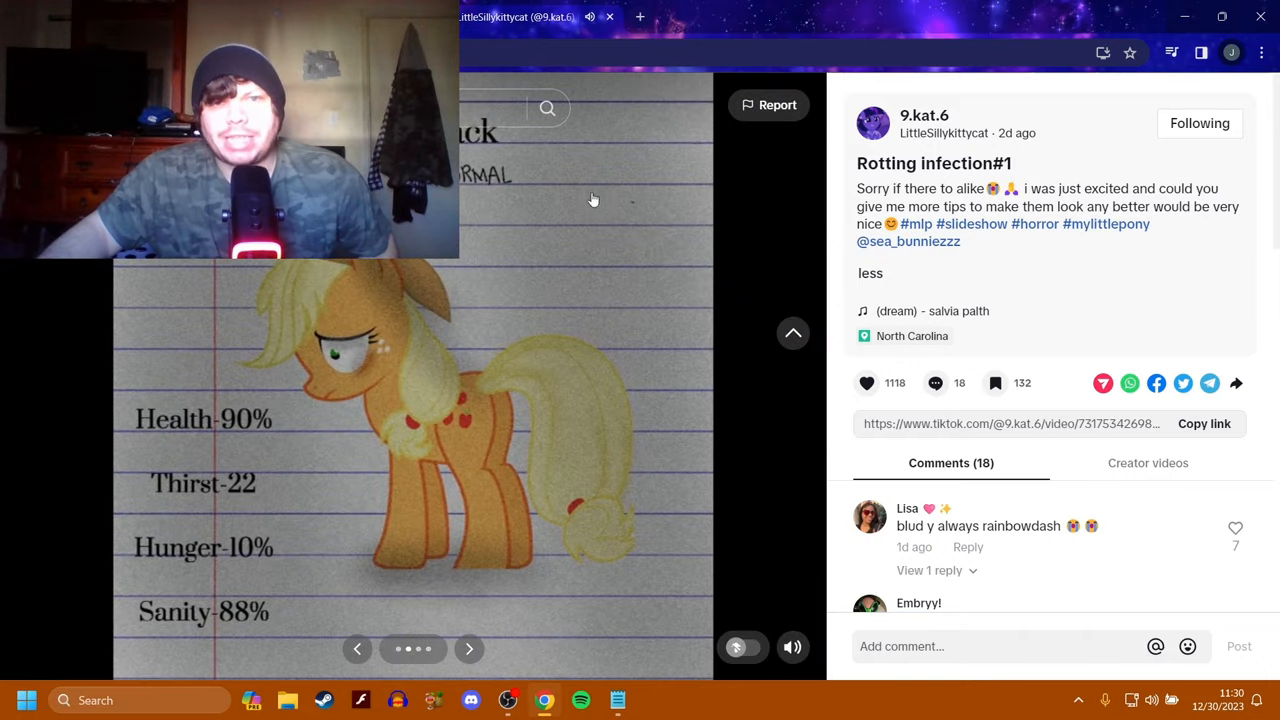
mouse_move(184, 461)
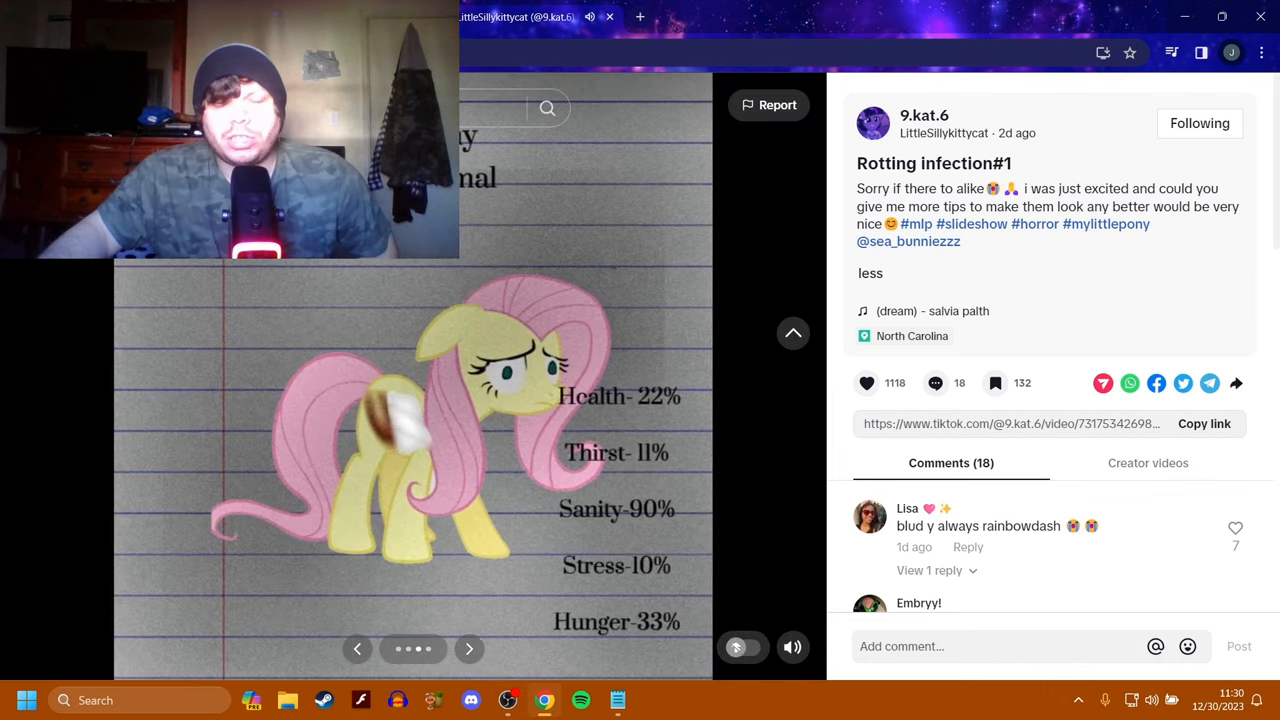
mouse_move(560, 378)
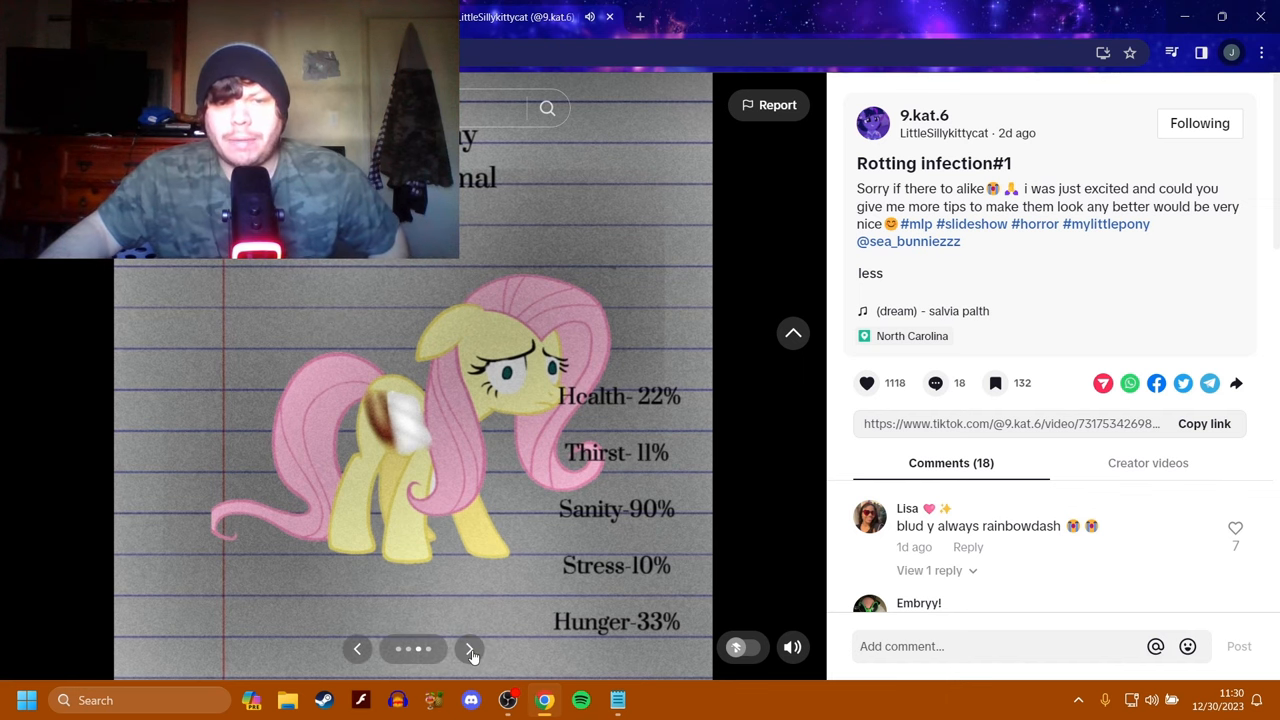
Advance Rotting infection#1 to its last slide, infected Rainbow Dash's stats.
left_click(469, 648)
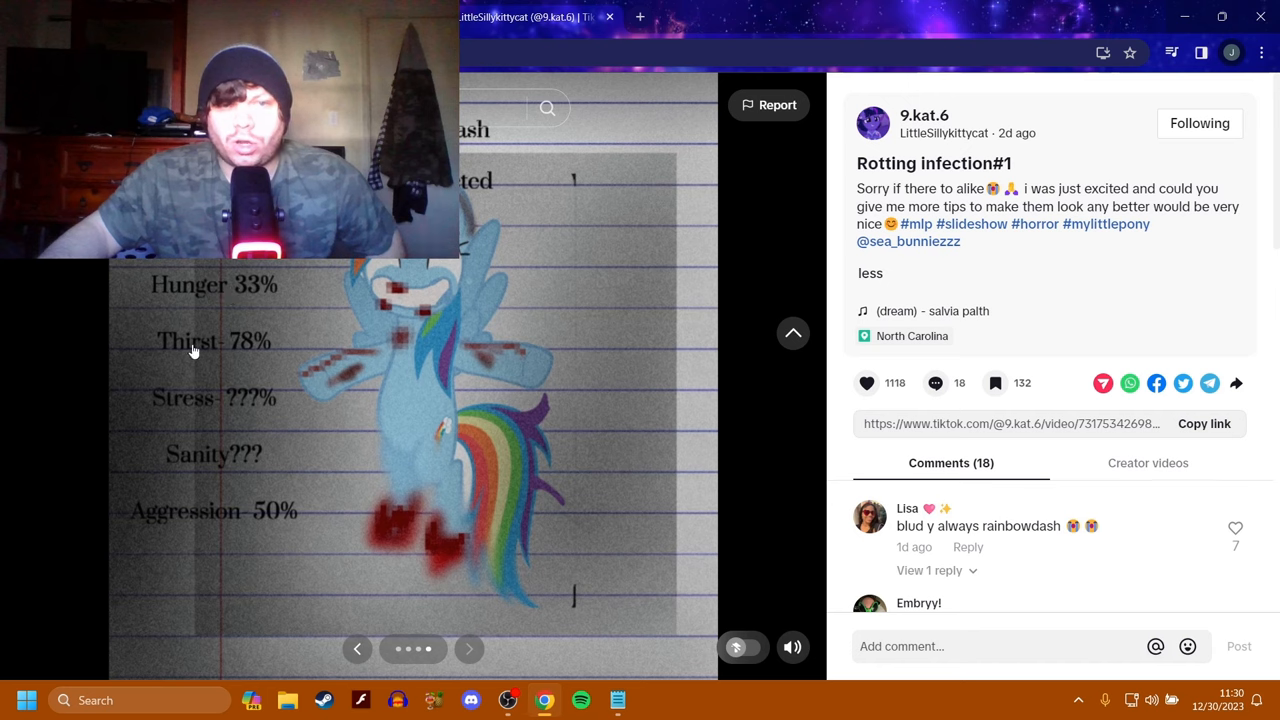
mouse_move(207, 436)
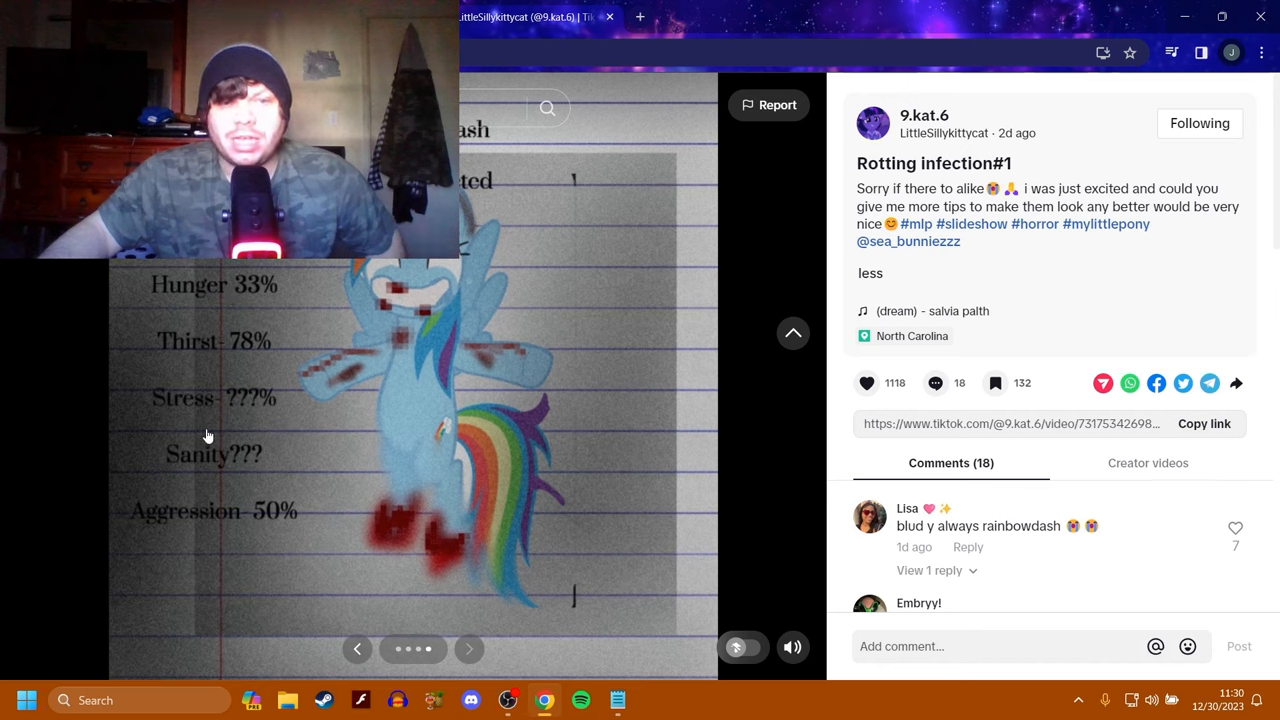
mouse_move(211, 465)
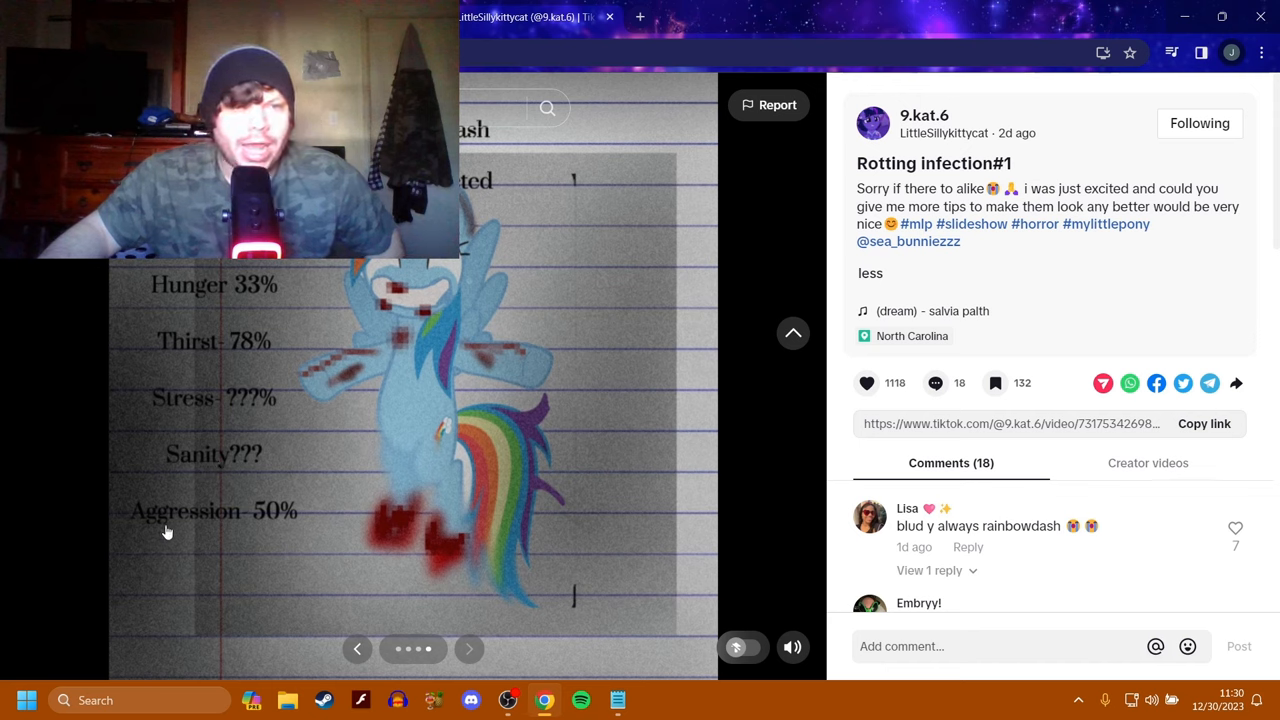
mouse_move(388, 368)
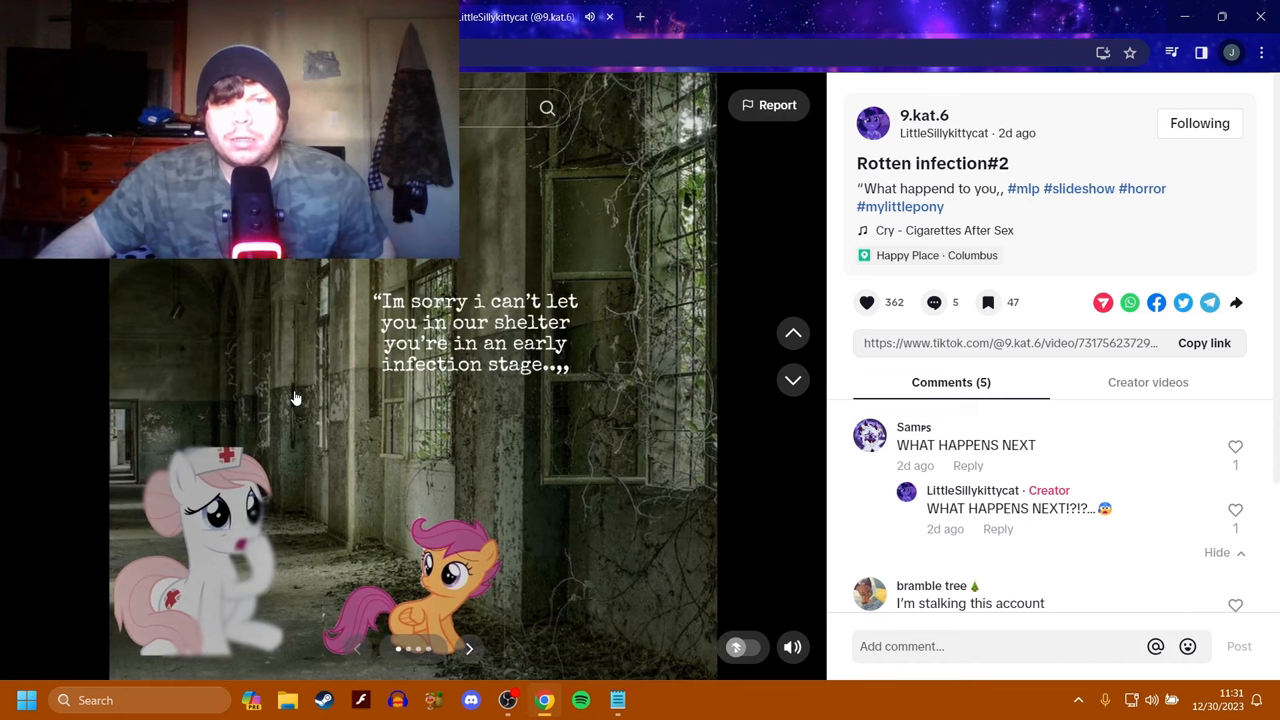
Step Rotten infection#2 through Scootaloo's and Apple Bloom's stats to Twilight's Gone/Escaped slide.
left_click(469, 648)
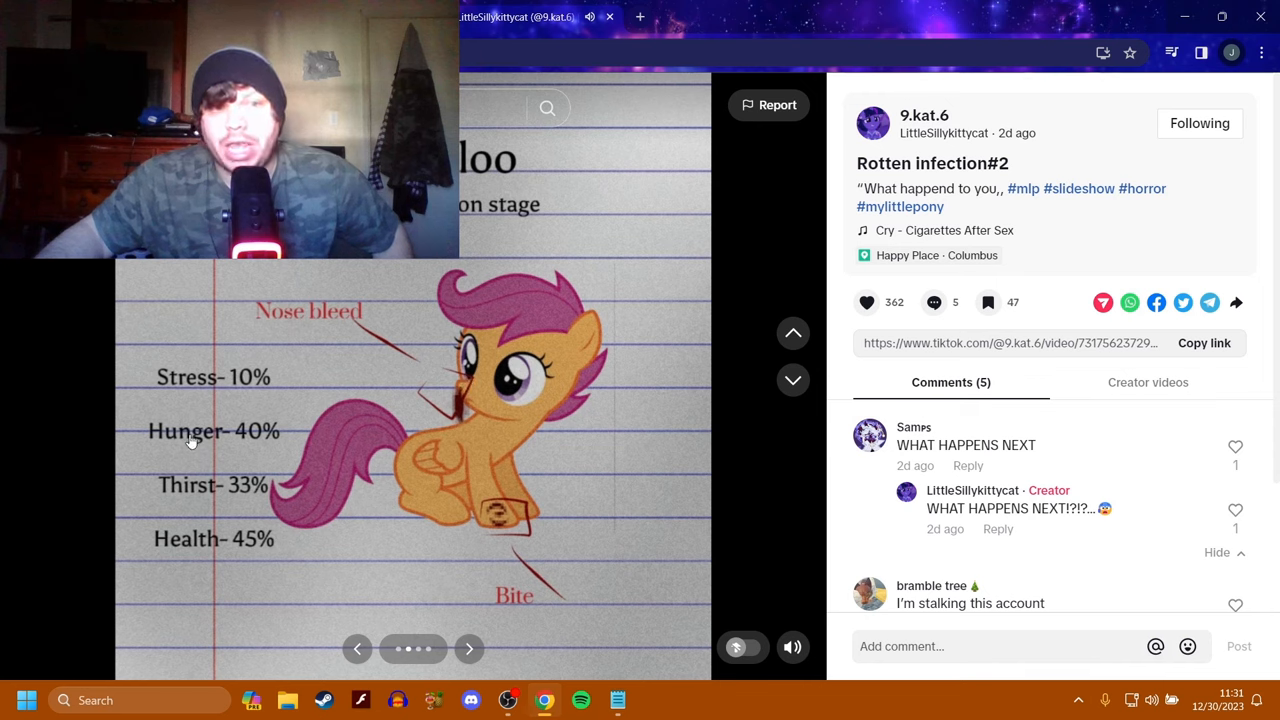
mouse_move(280, 503)
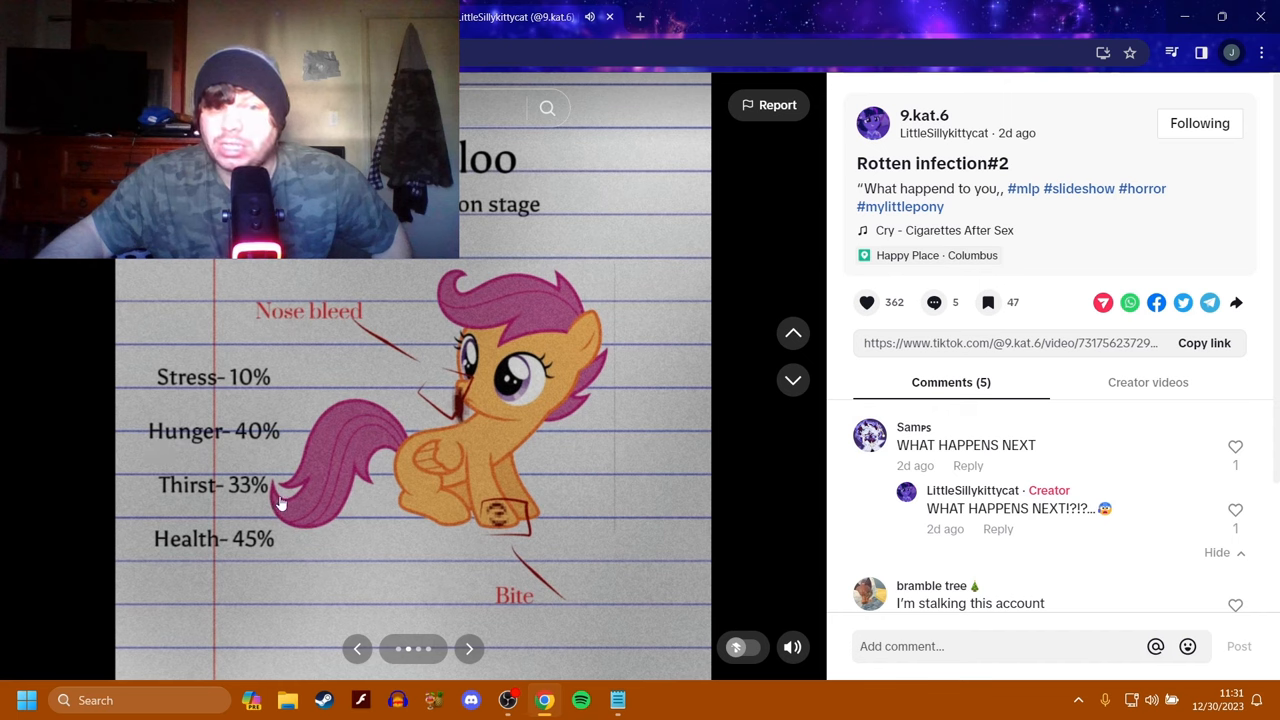
mouse_move(379, 566)
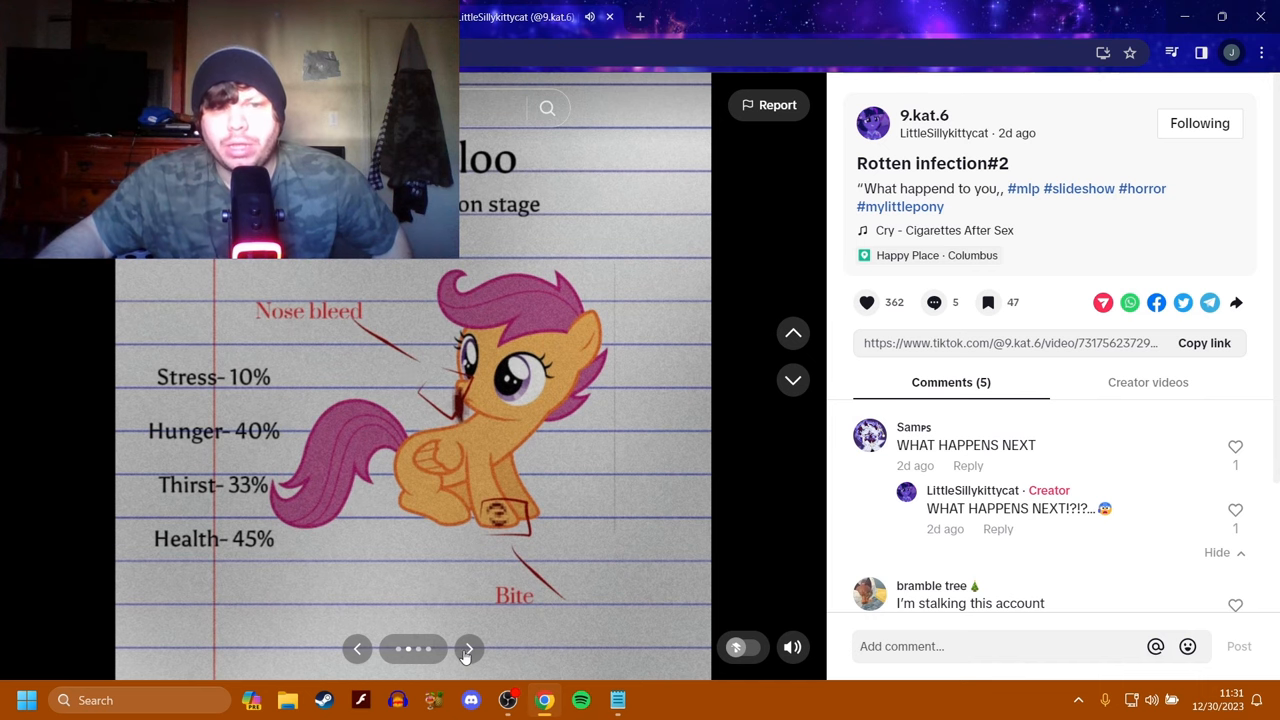
left_click(469, 648)
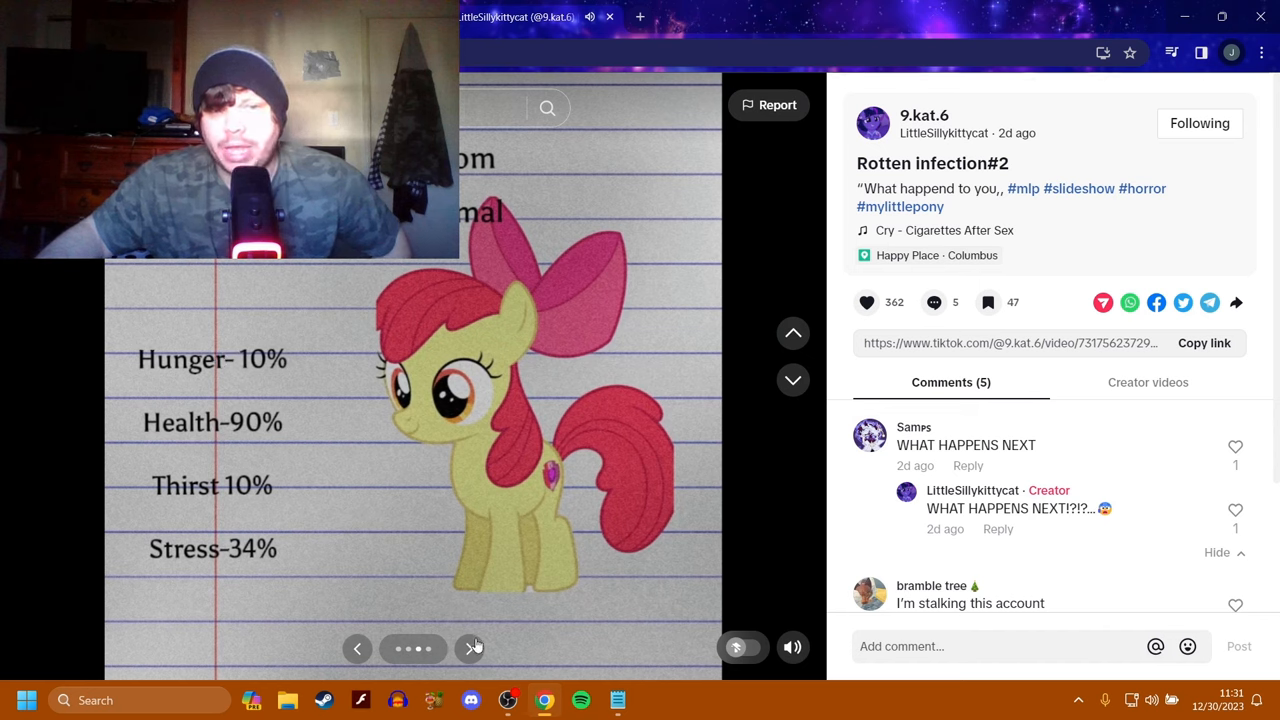
left_click(469, 648)
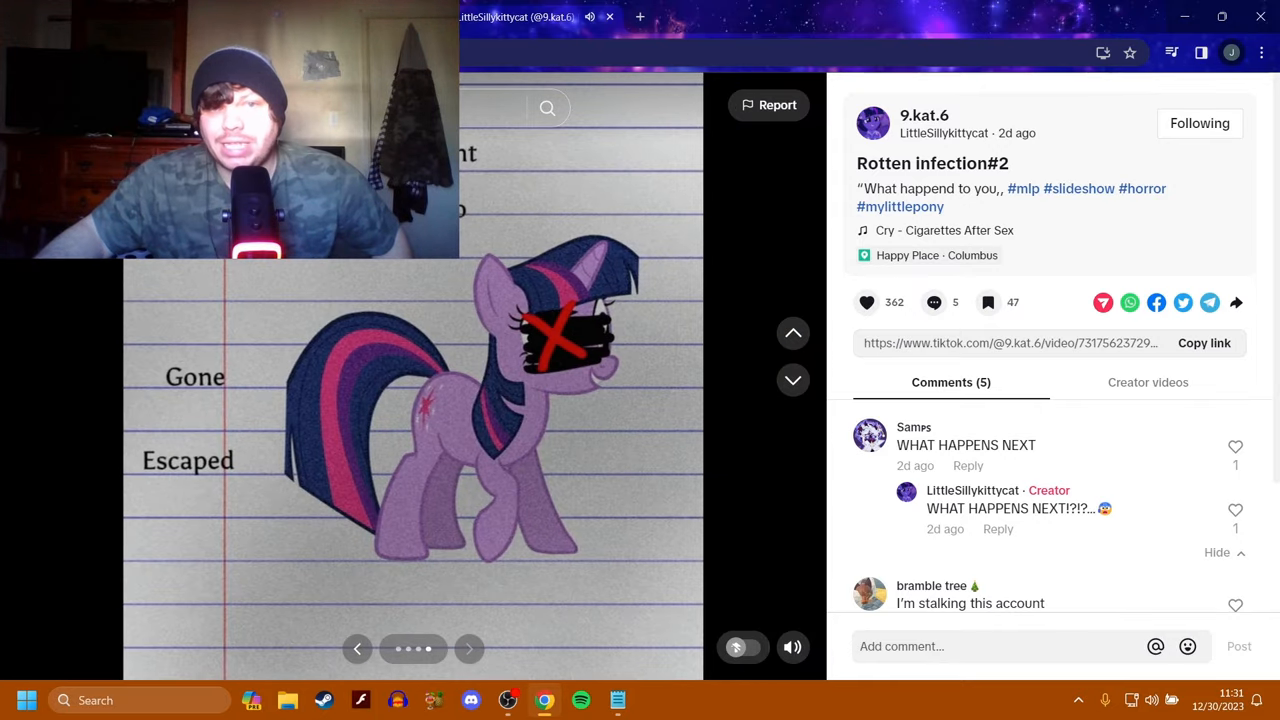
mouse_move(193, 513)
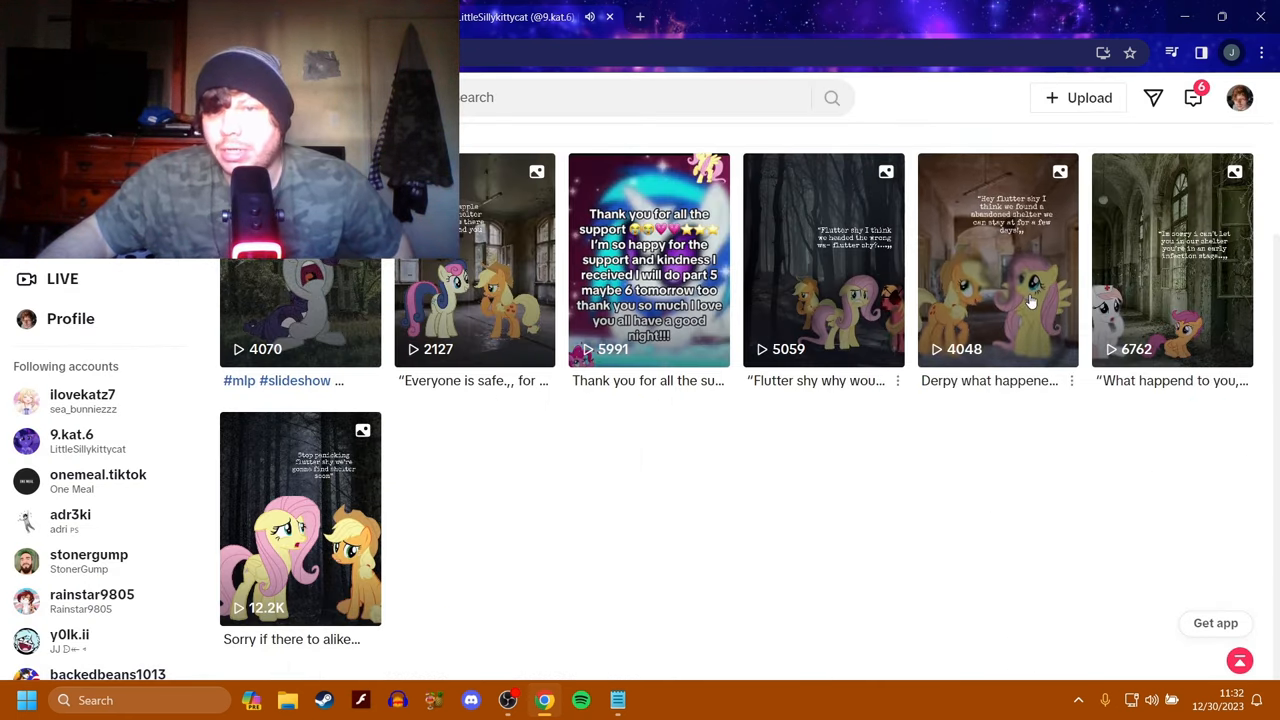
mouse_move(1010, 268)
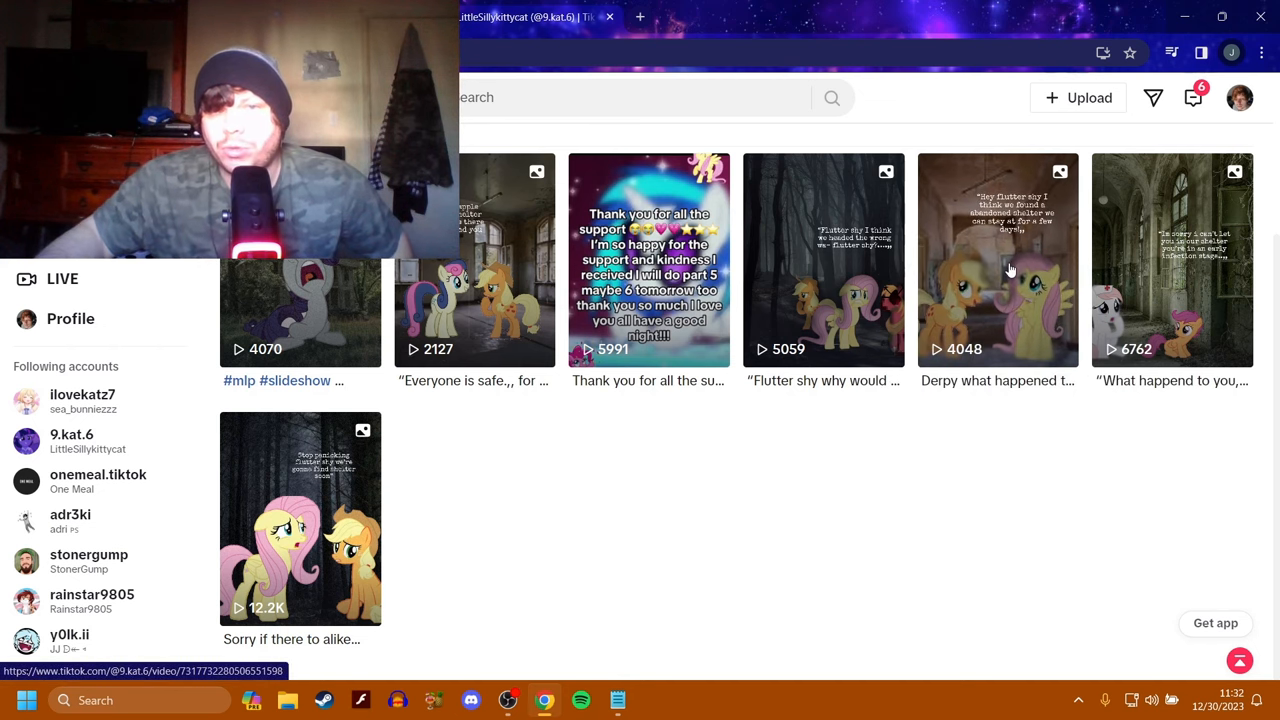
Open the 'Derpy what happened…' slideshow and advance past Applejack and Fluttershy to Derpy's stats.
left_click(997, 260)
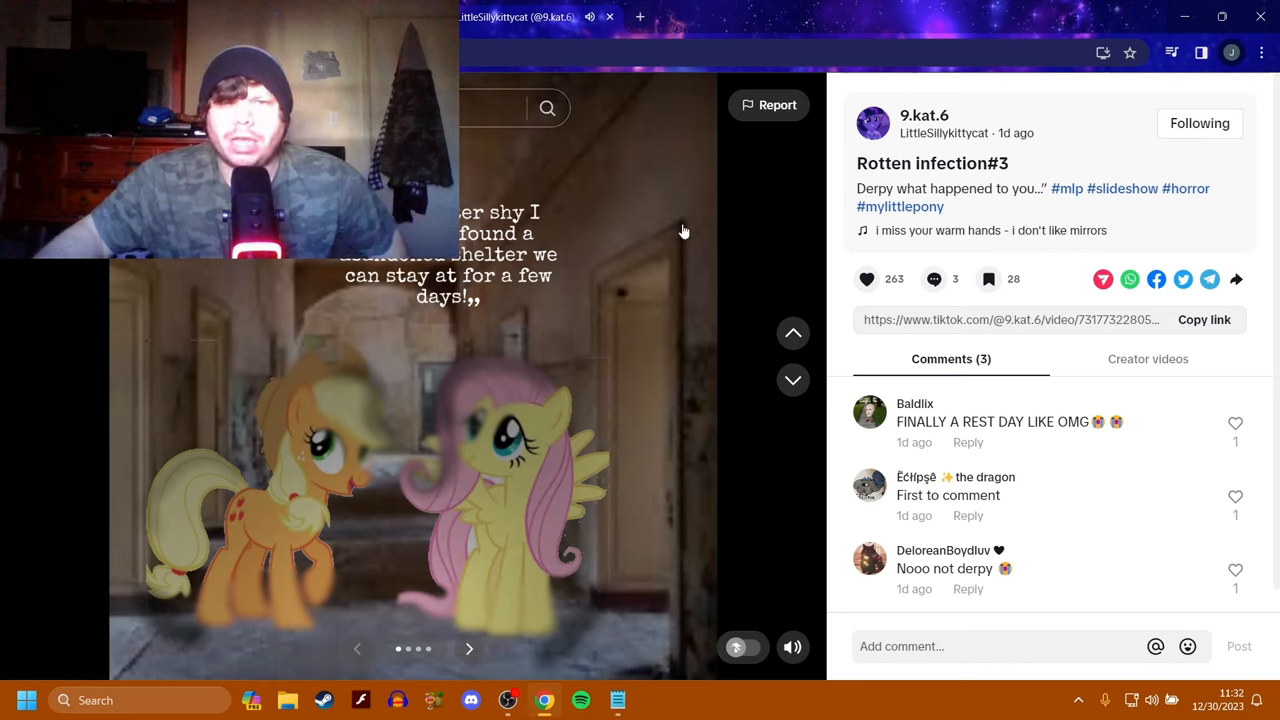
mouse_move(720, 188)
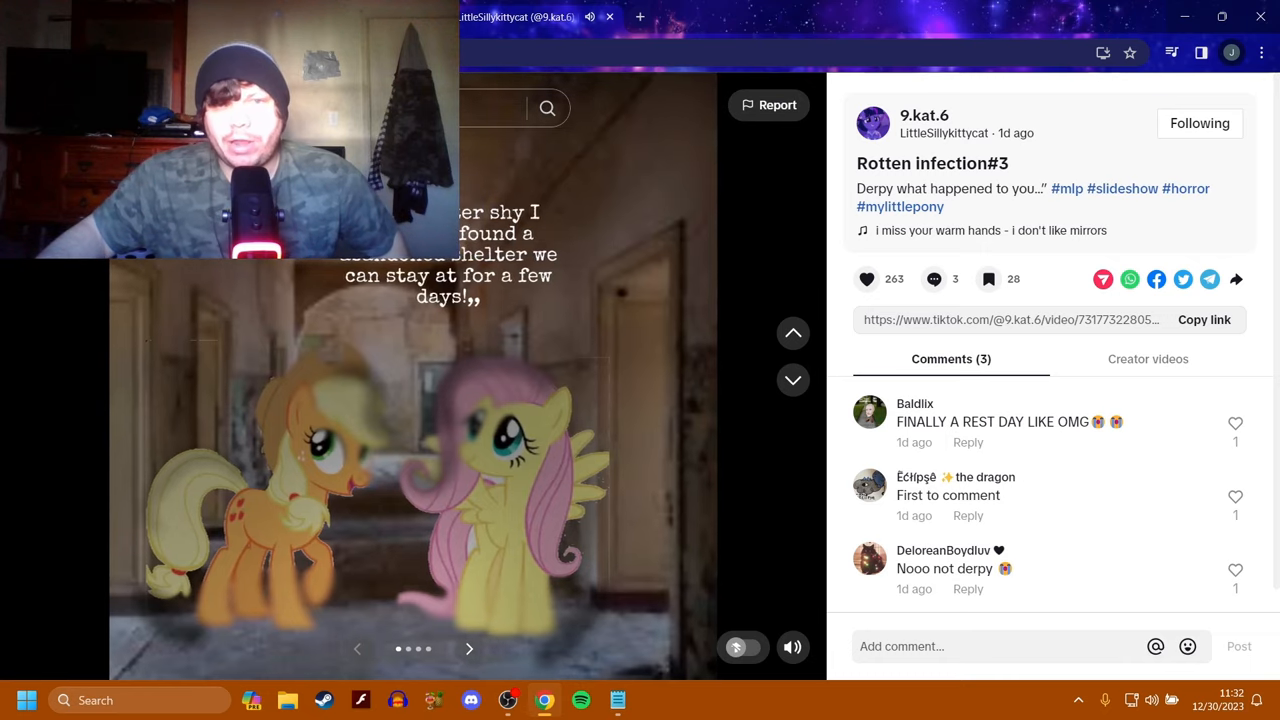
mouse_move(587, 514)
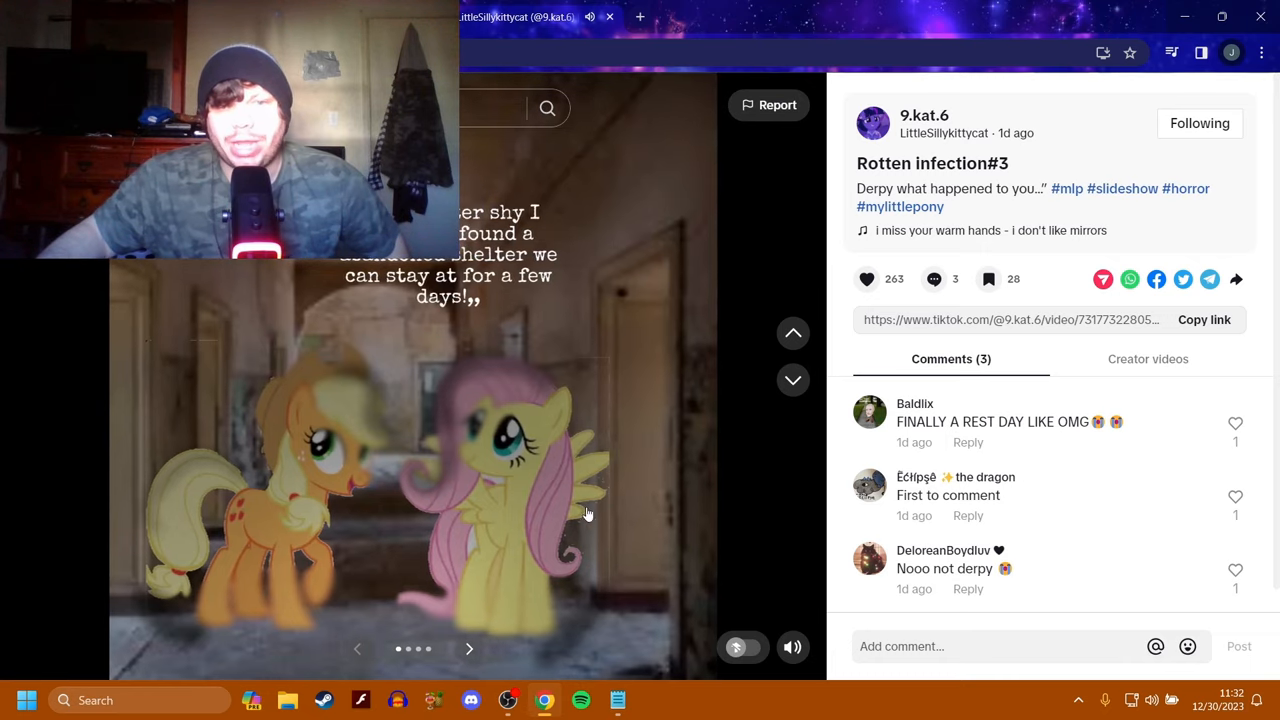
left_click(469, 648)
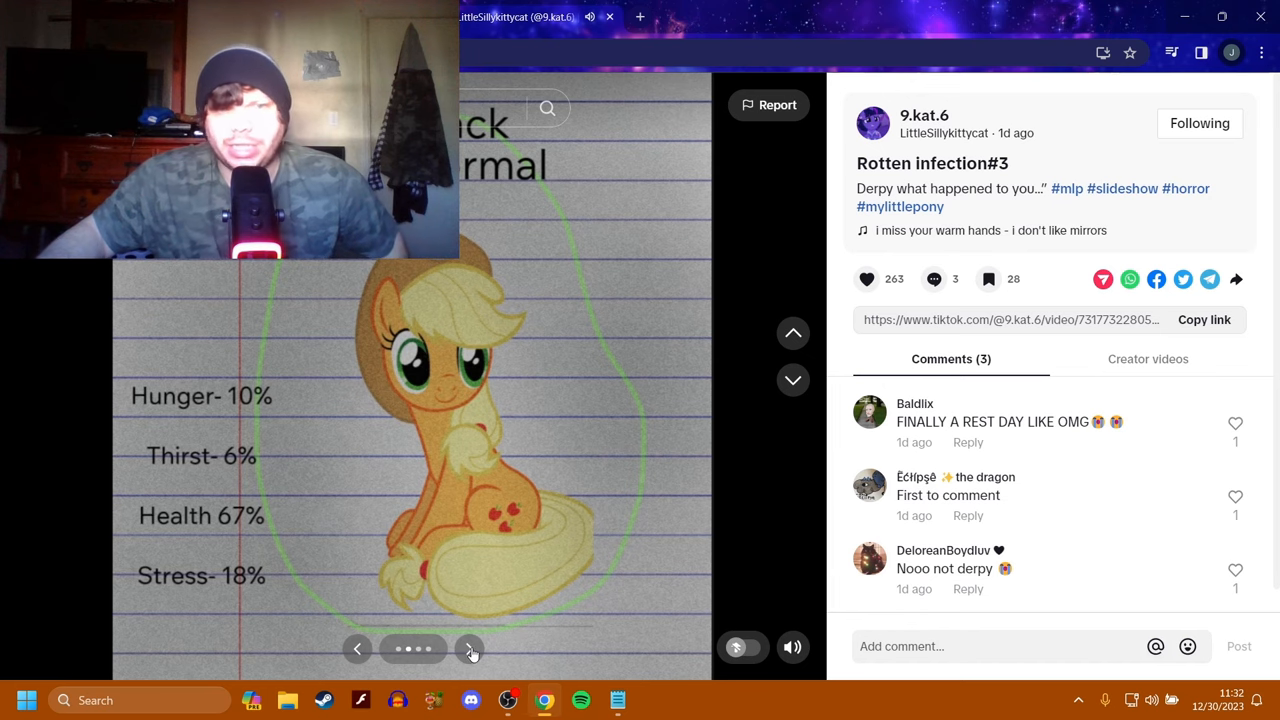
left_click(470, 648)
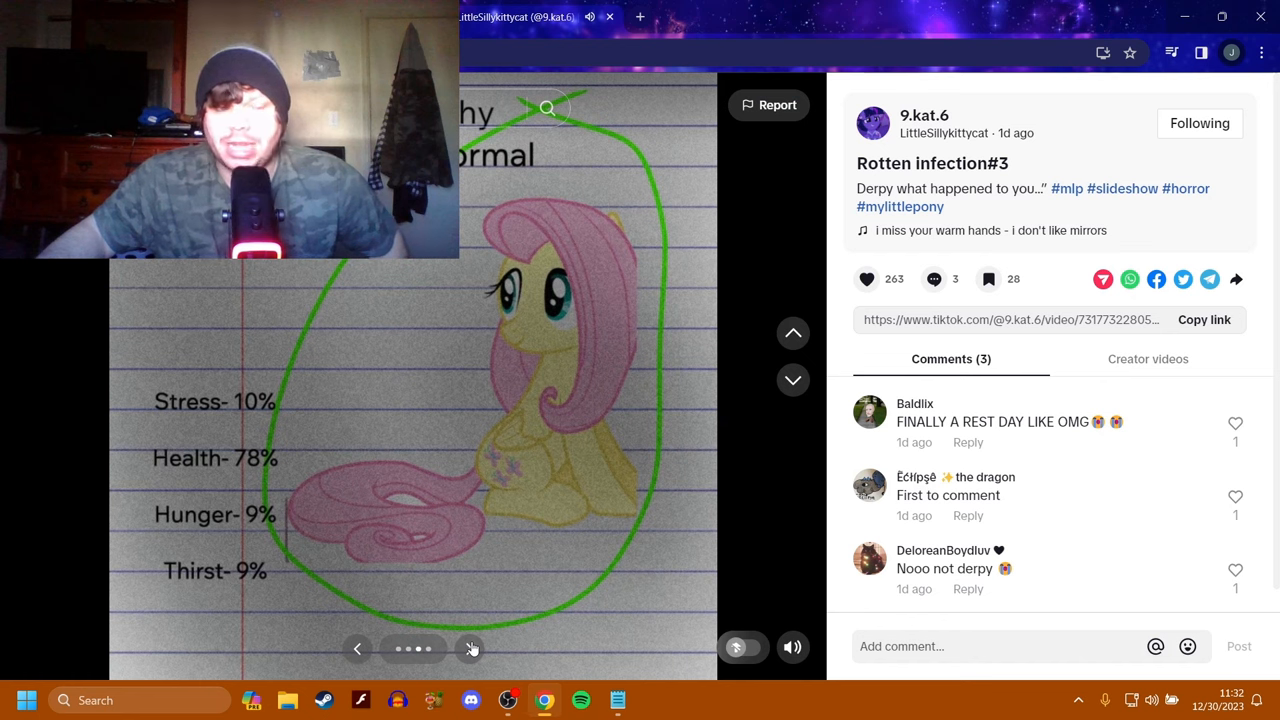
left_click(470, 648)
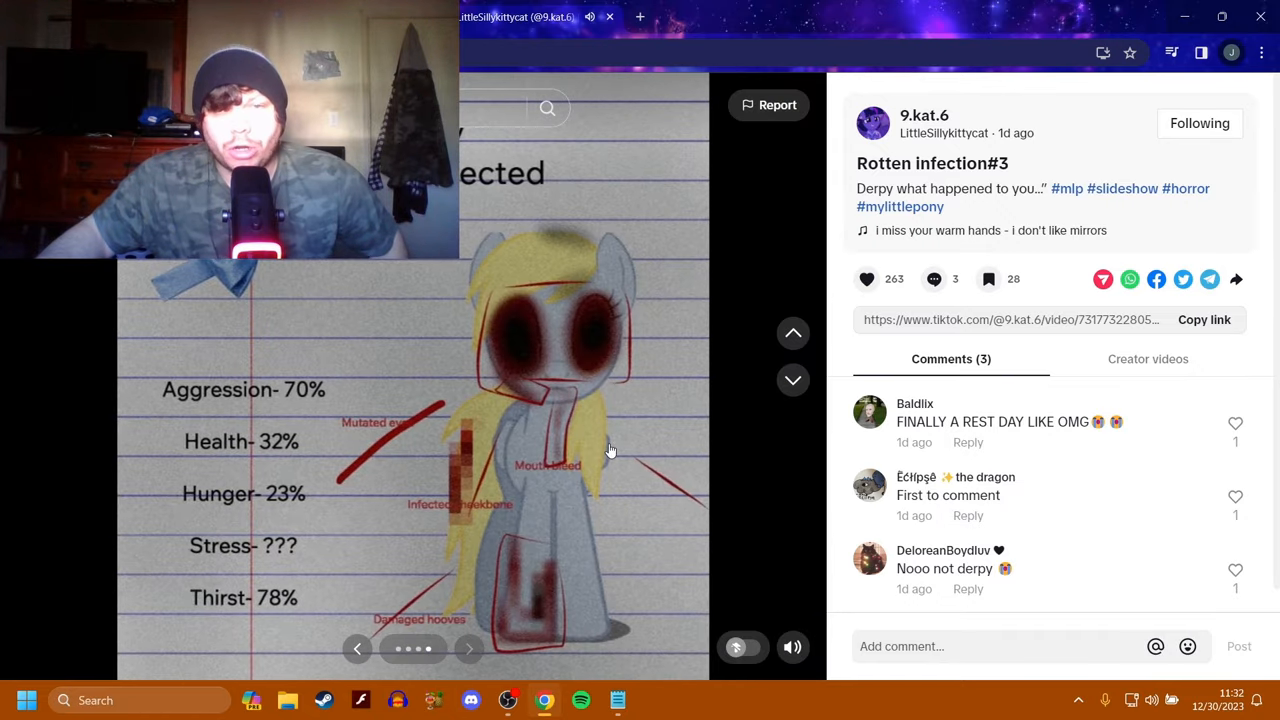
mouse_move(235, 400)
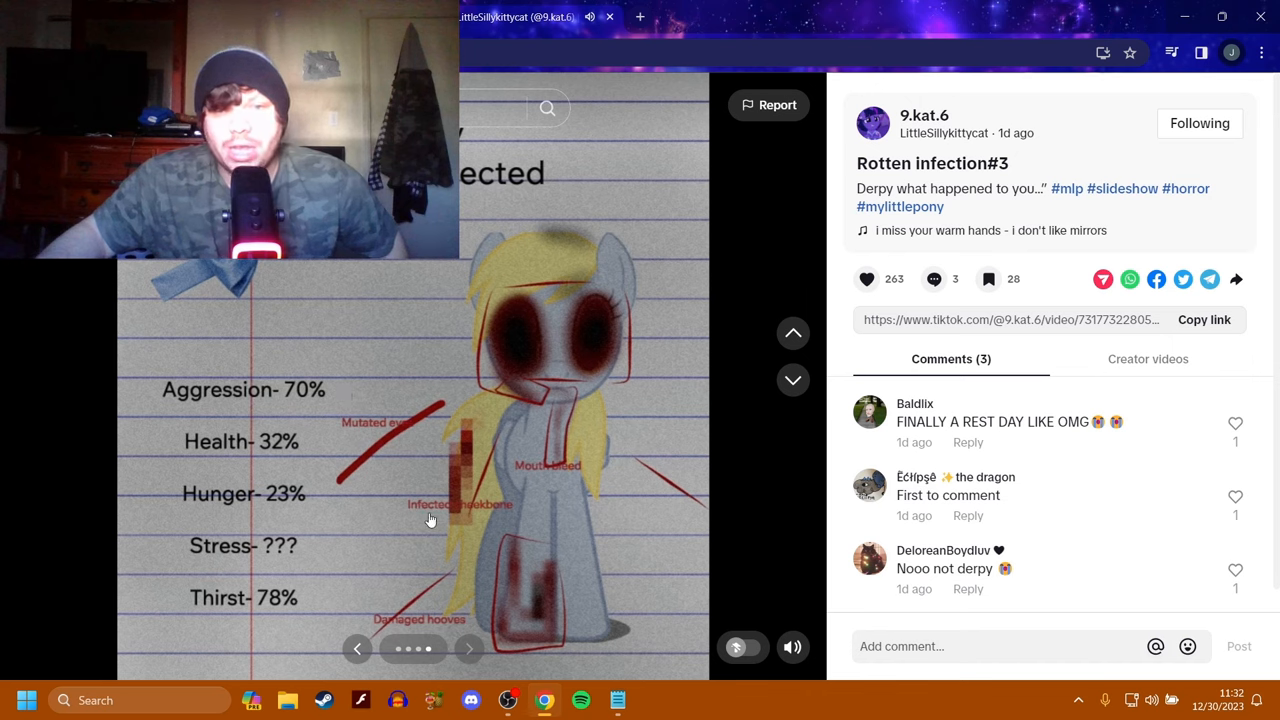
mouse_move(480, 513)
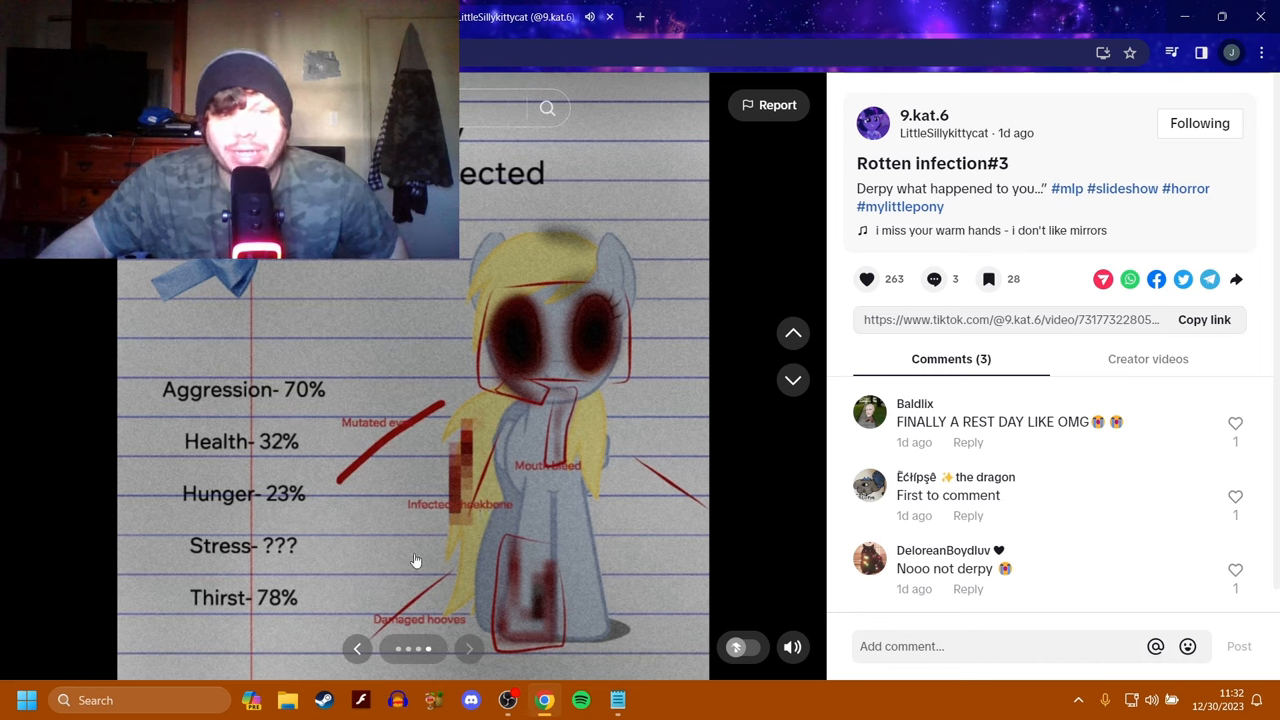
mouse_move(183, 423)
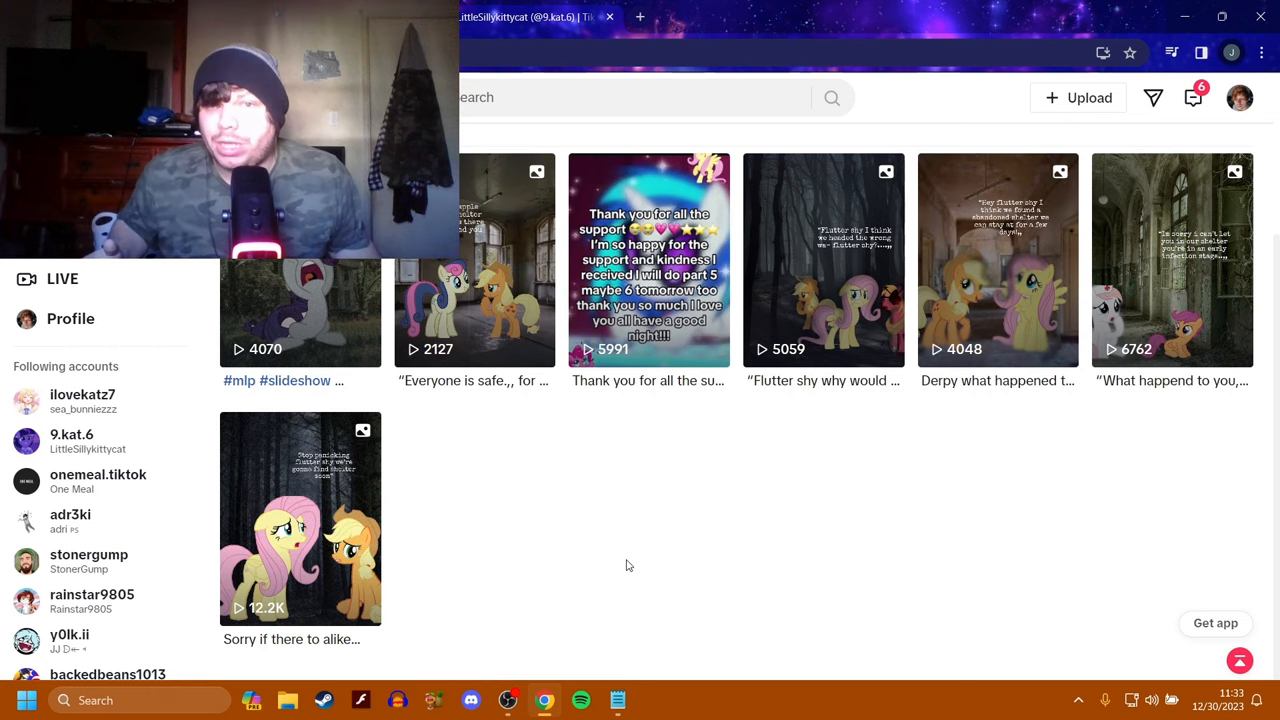
mouse_move(820, 305)
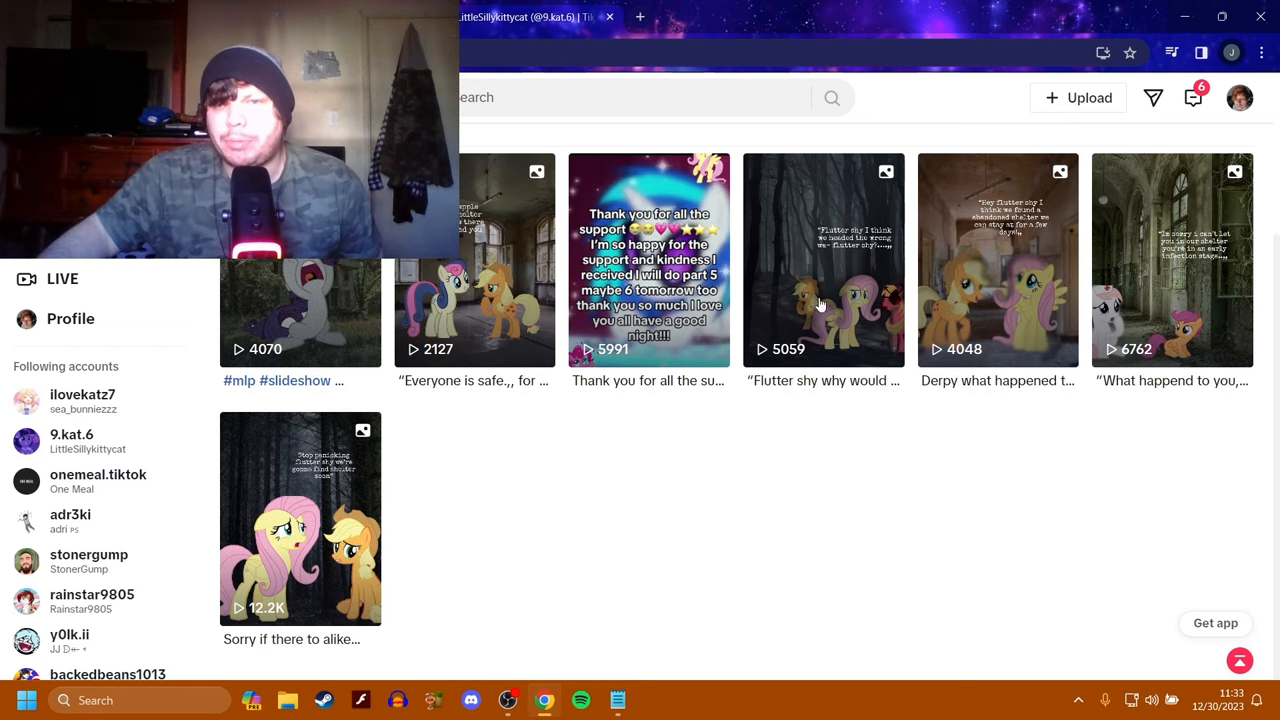
Open Rotten infection#4 and advance past Applejack and Fluttershy to infected Big Mac's slide.
left_click(823, 260)
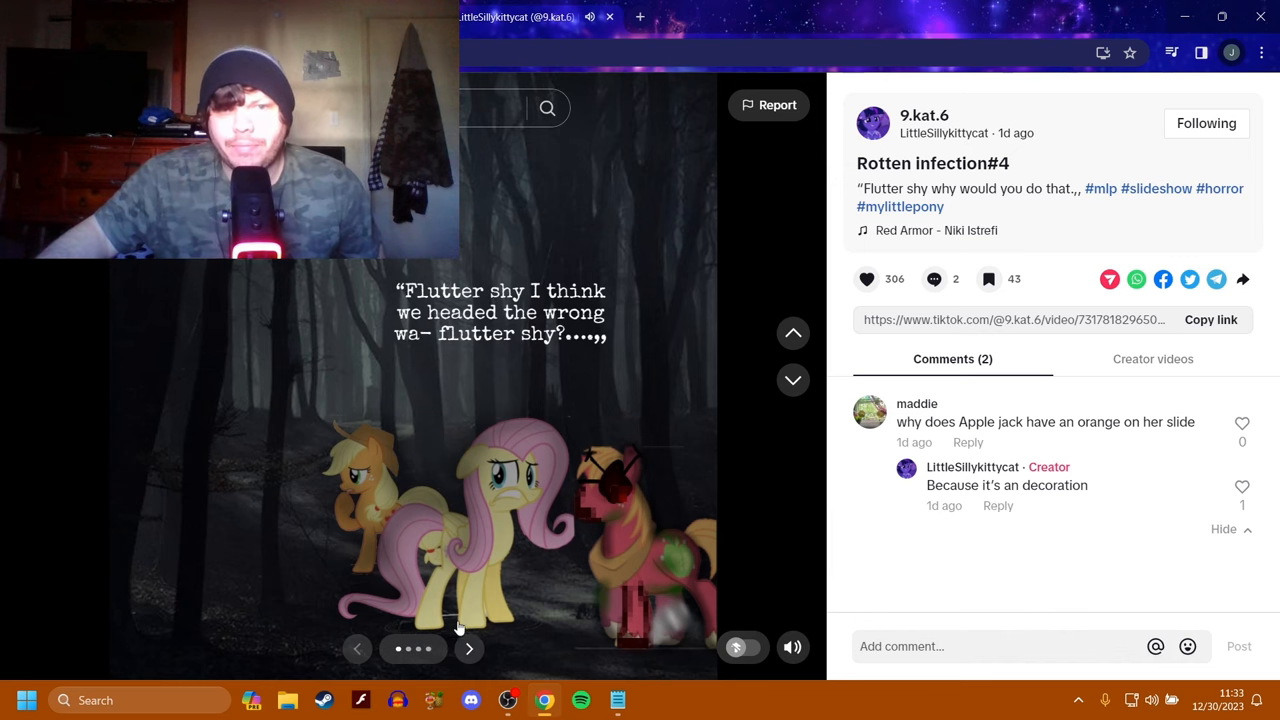
left_click(469, 648)
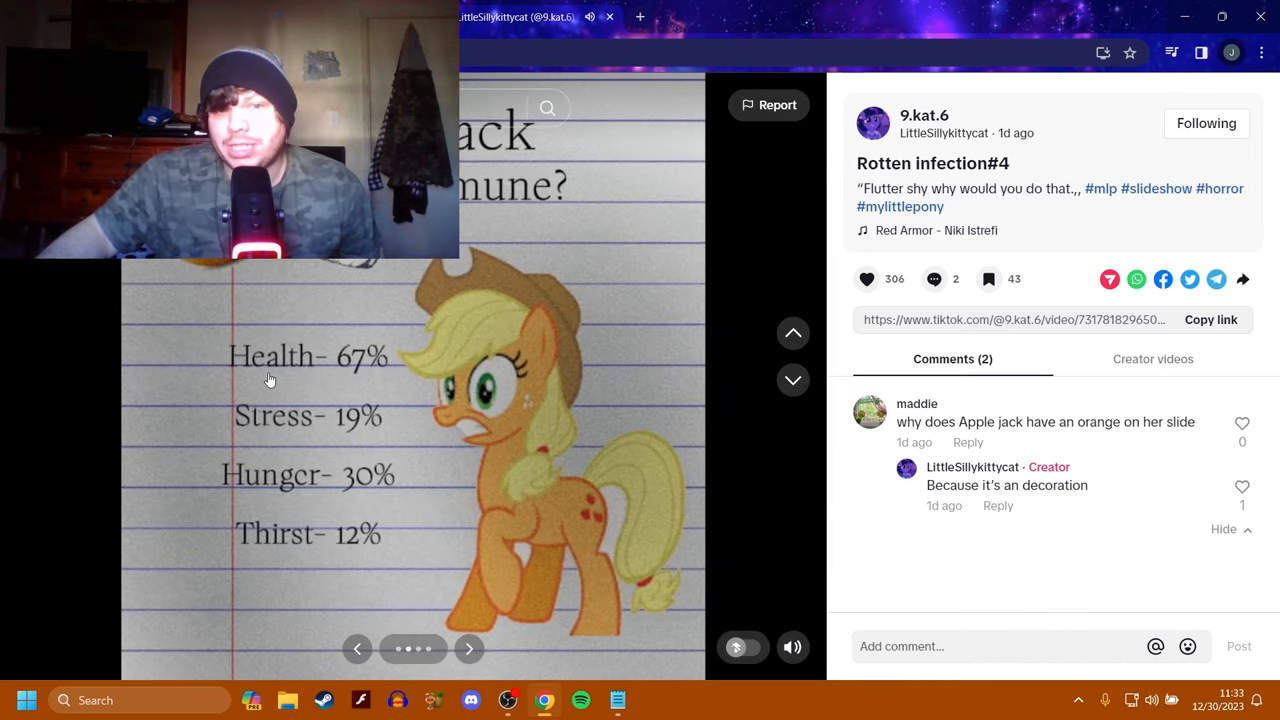
mouse_move(372, 432)
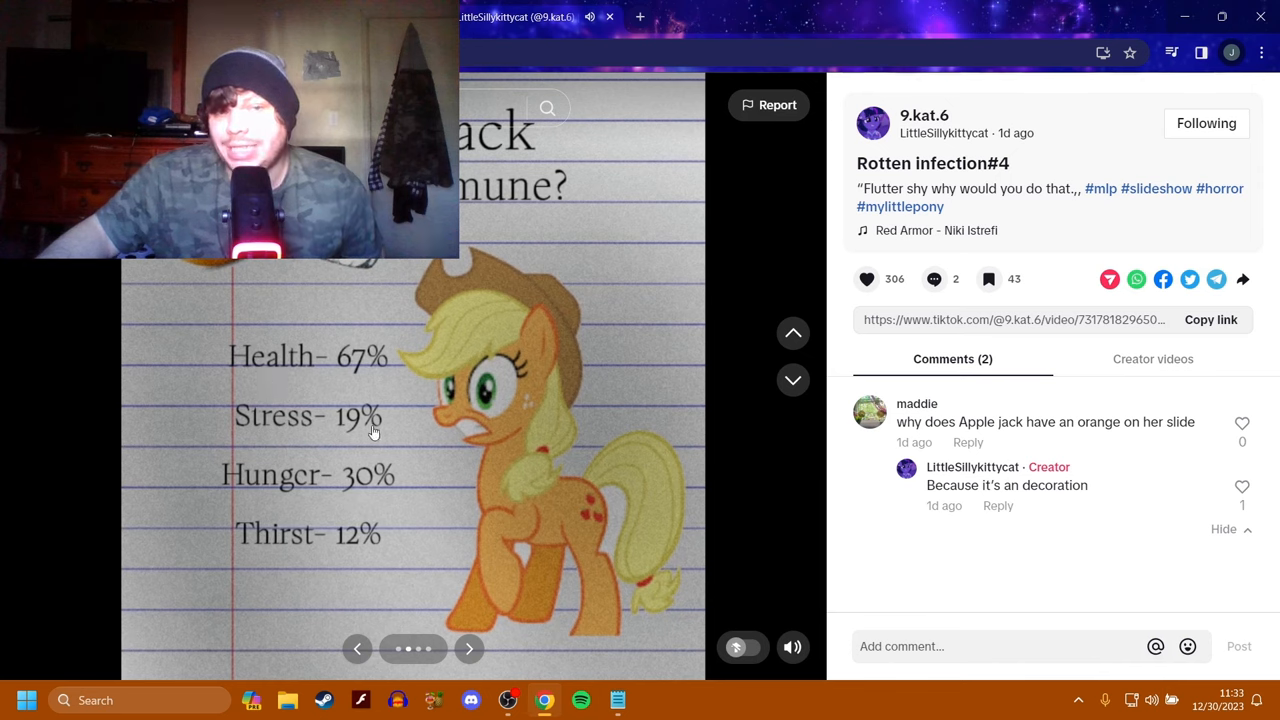
mouse_move(334, 593)
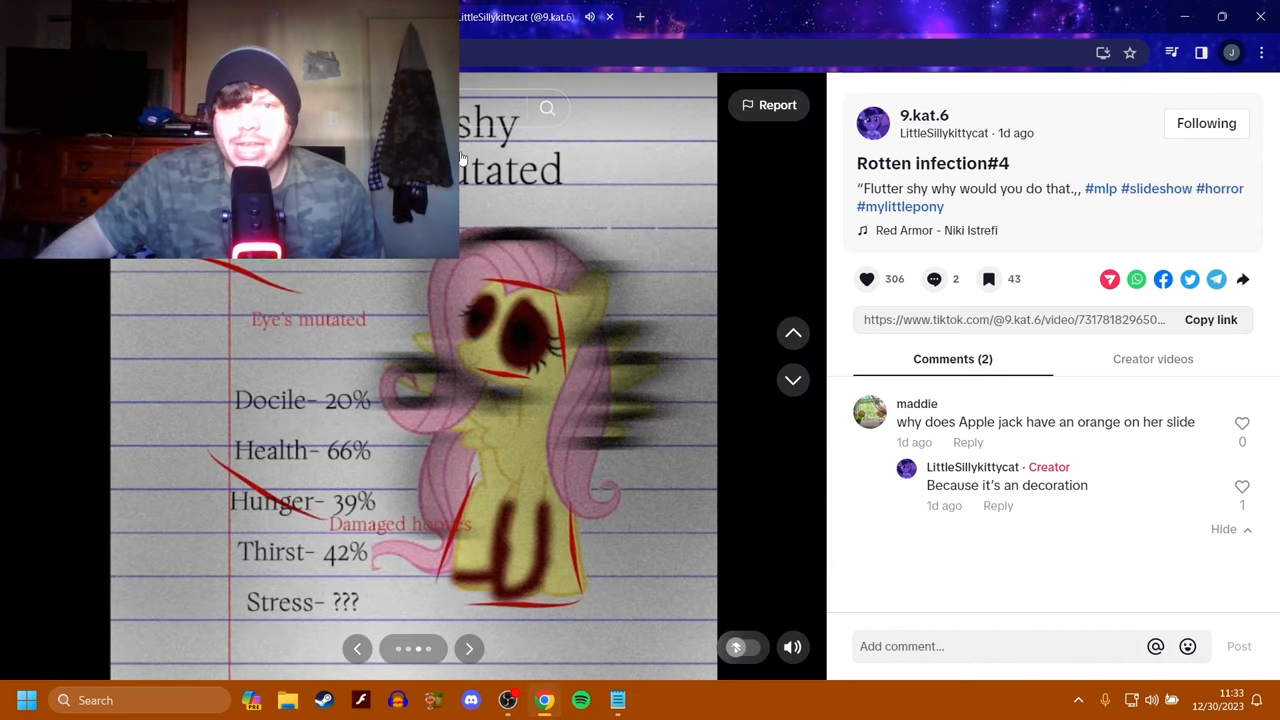
mouse_move(537, 317)
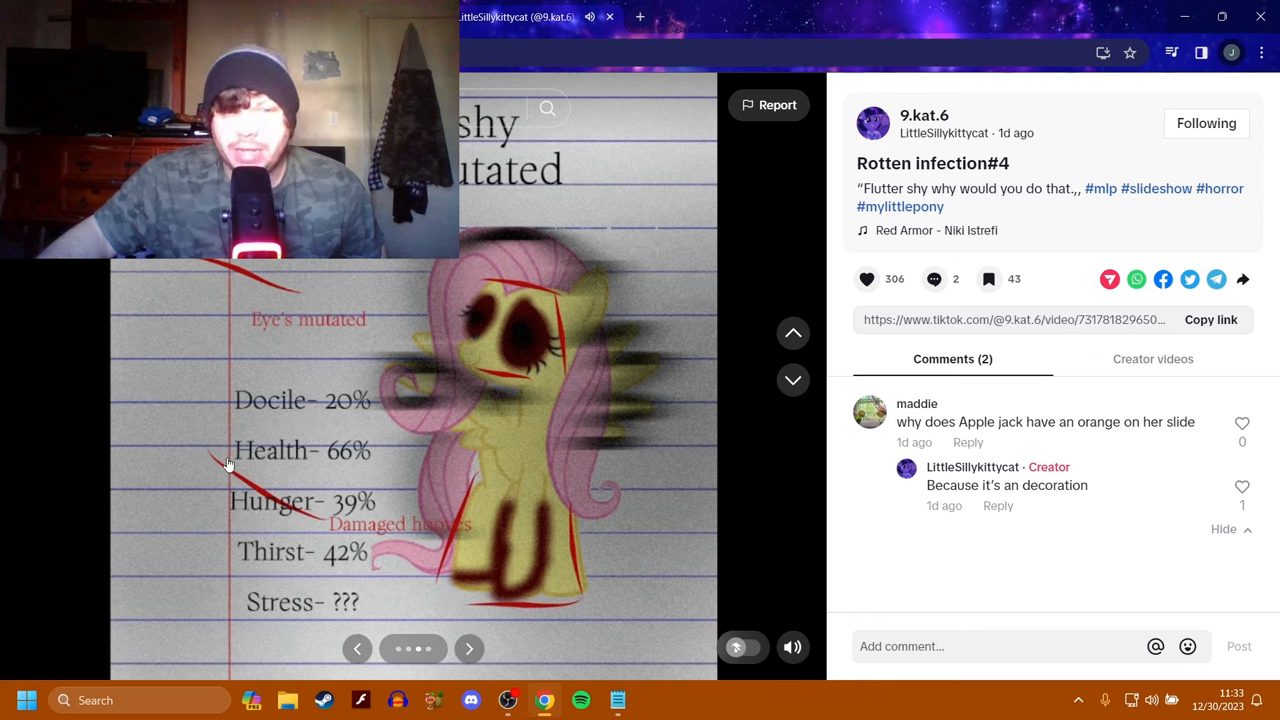
mouse_move(246, 521)
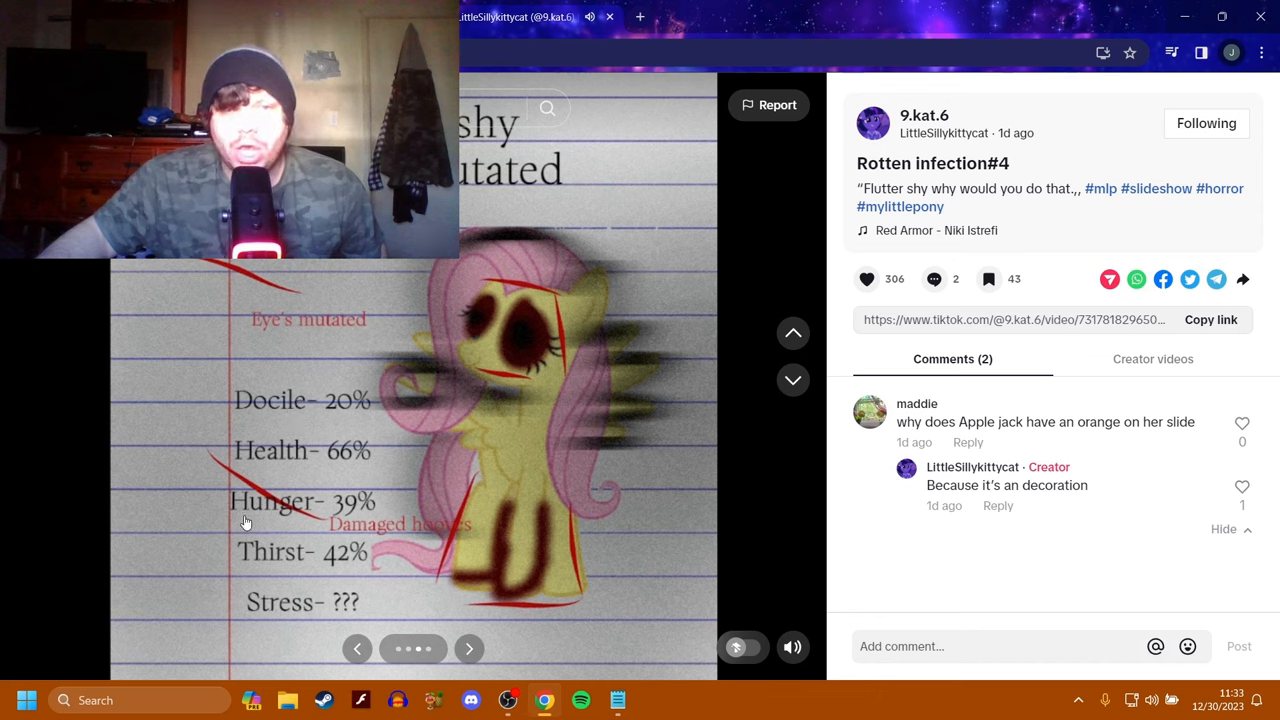
mouse_move(327, 564)
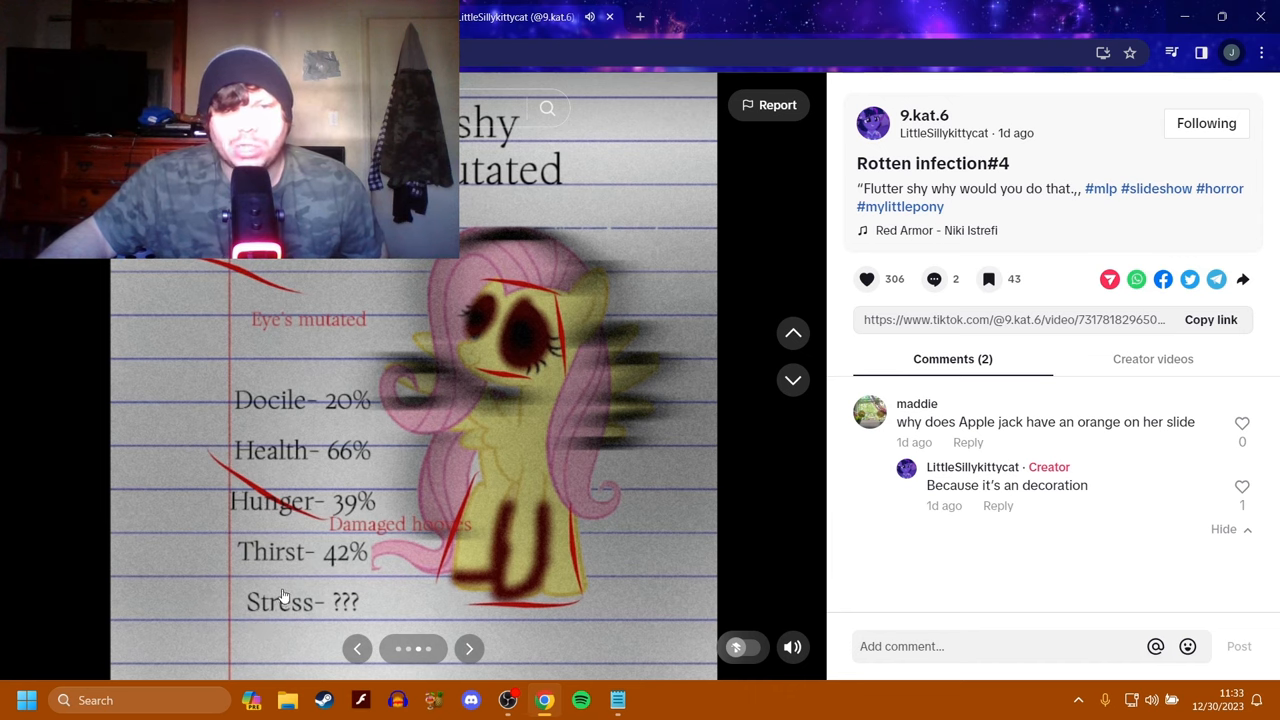
left_click(469, 648)
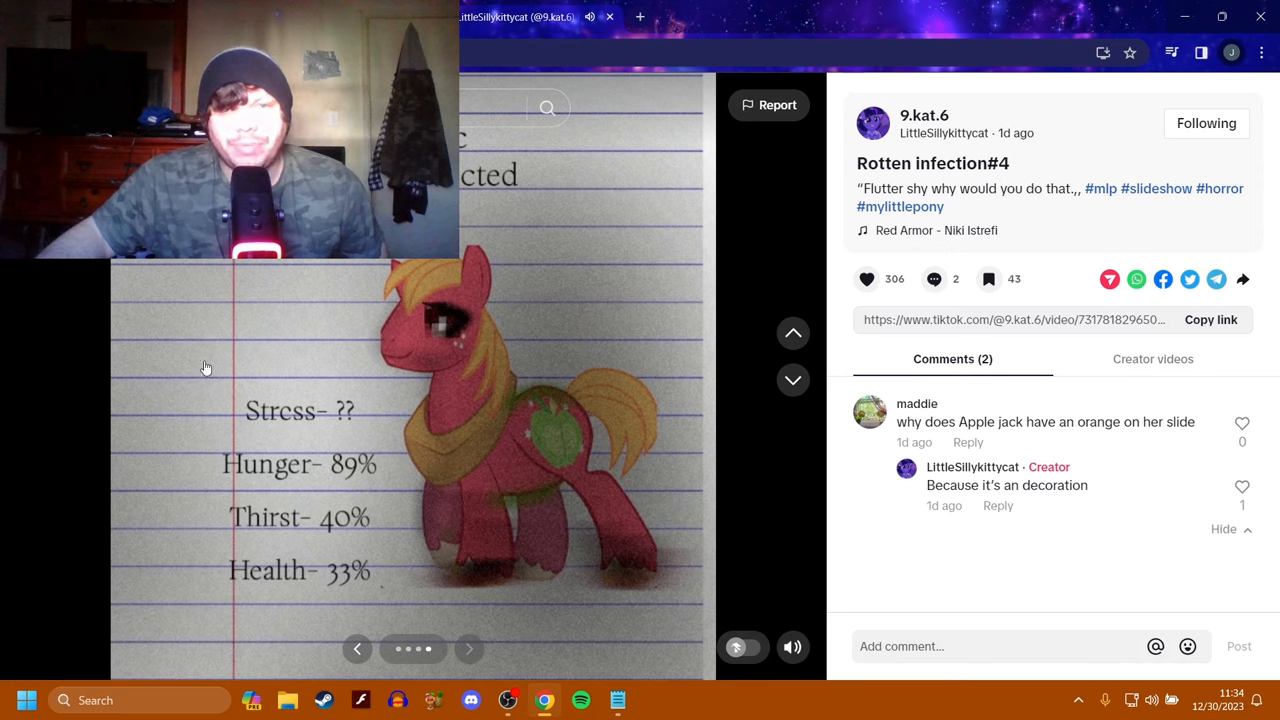
mouse_move(220, 475)
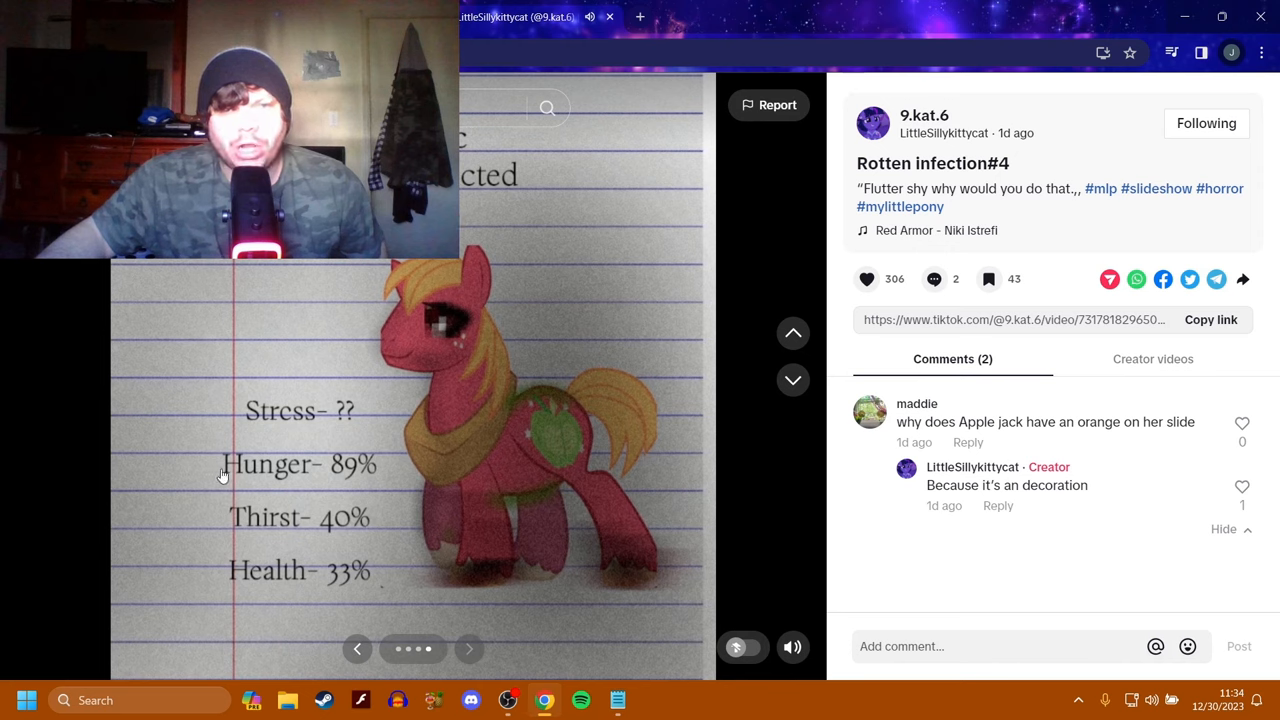
mouse_move(368, 535)
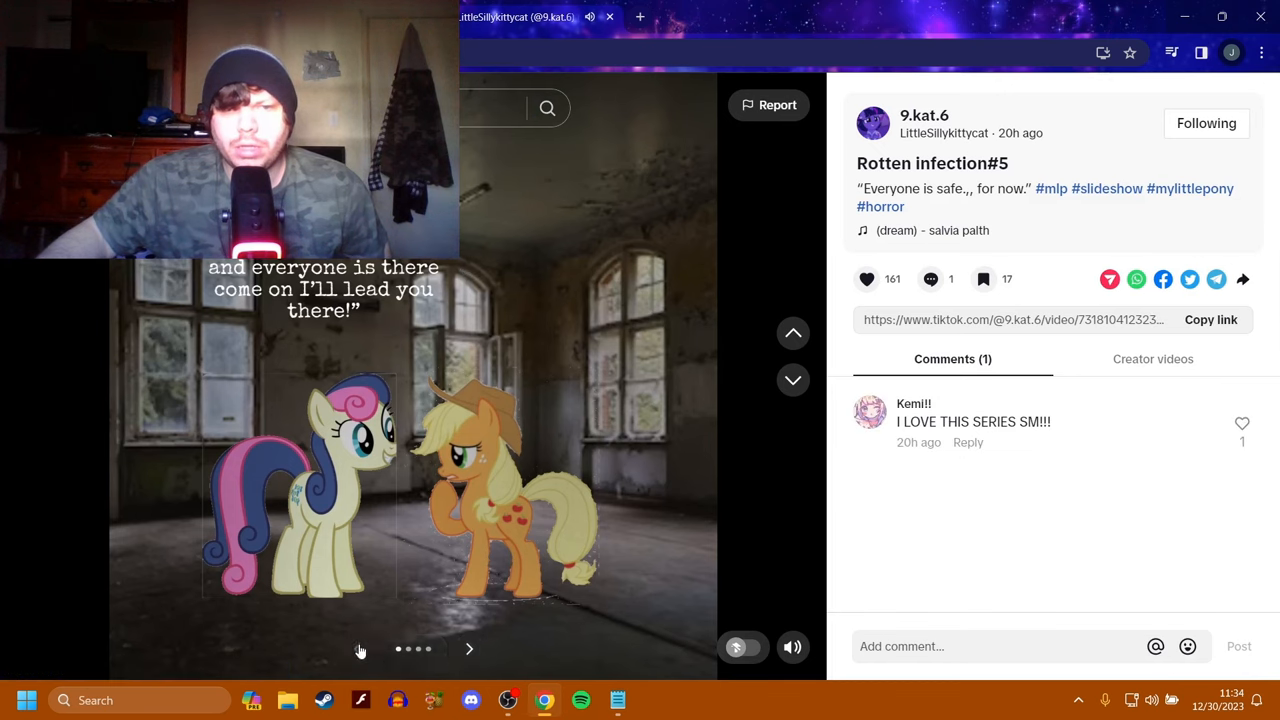
Page through Rotten infection#5's Bon Bon and Rarity slides into Rotten infection 6#.
left_click(469, 648)
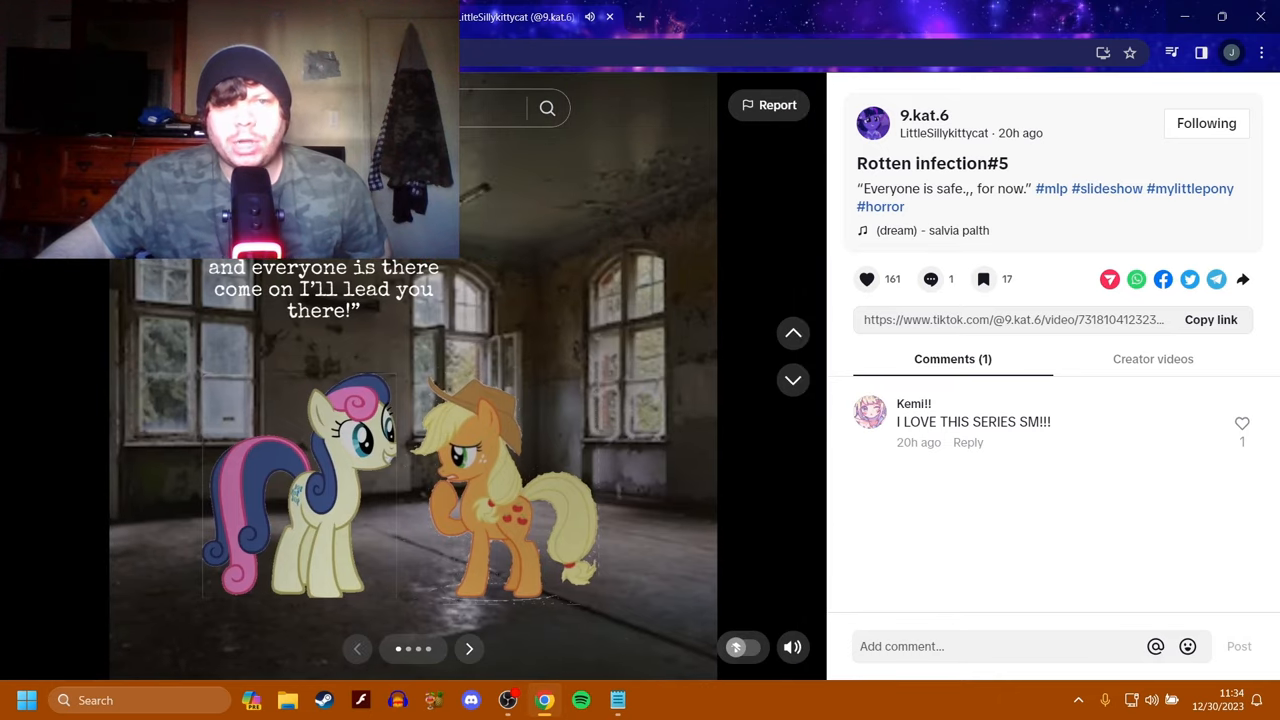
mouse_move(183, 282)
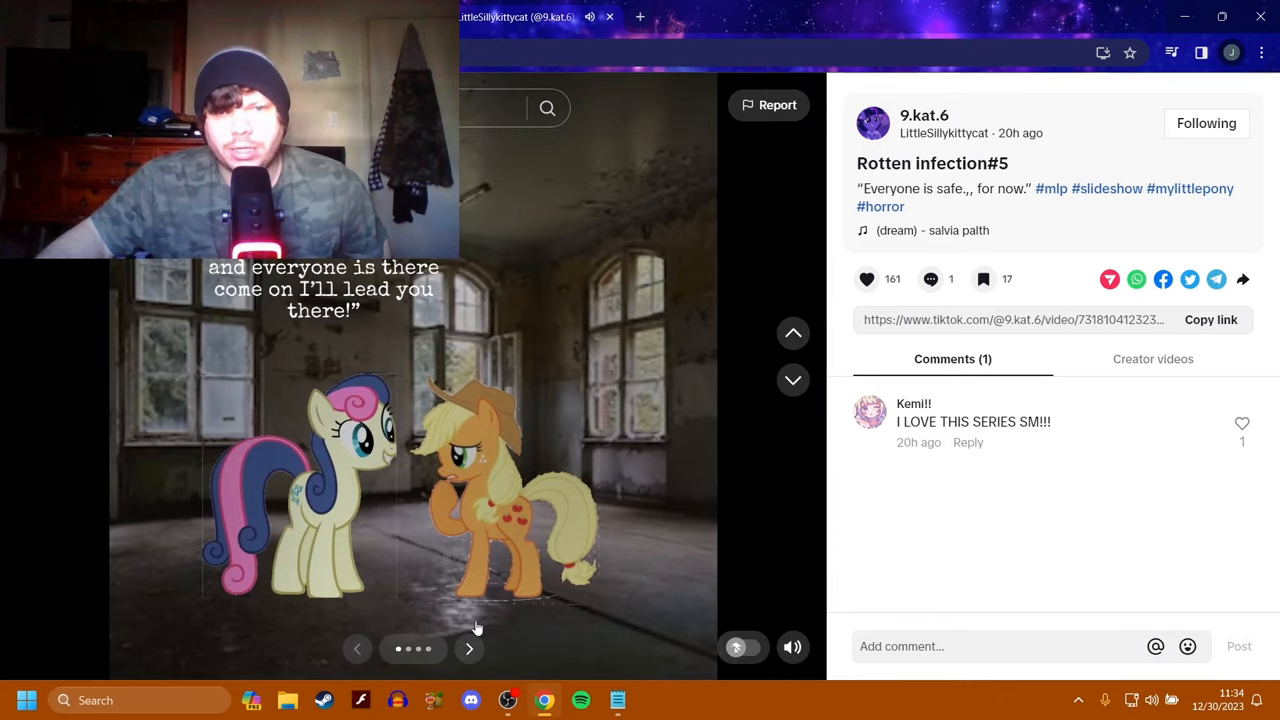
left_click(469, 648)
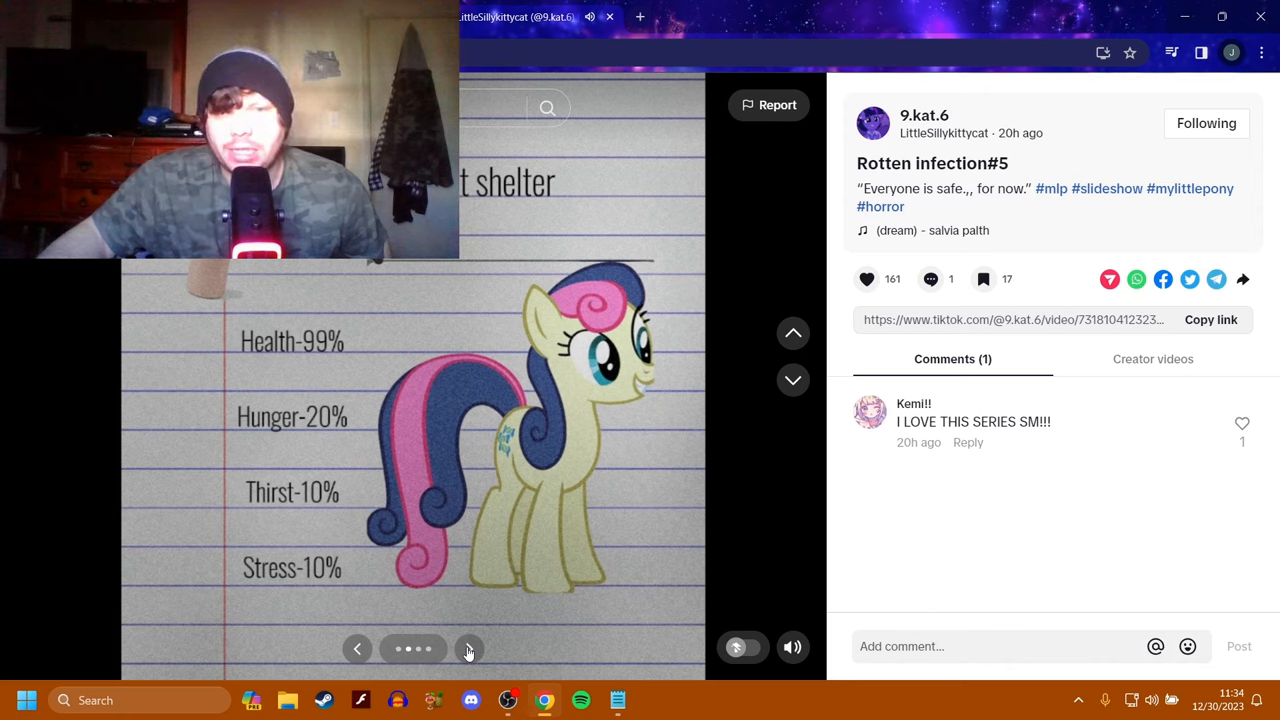
left_click(469, 648)
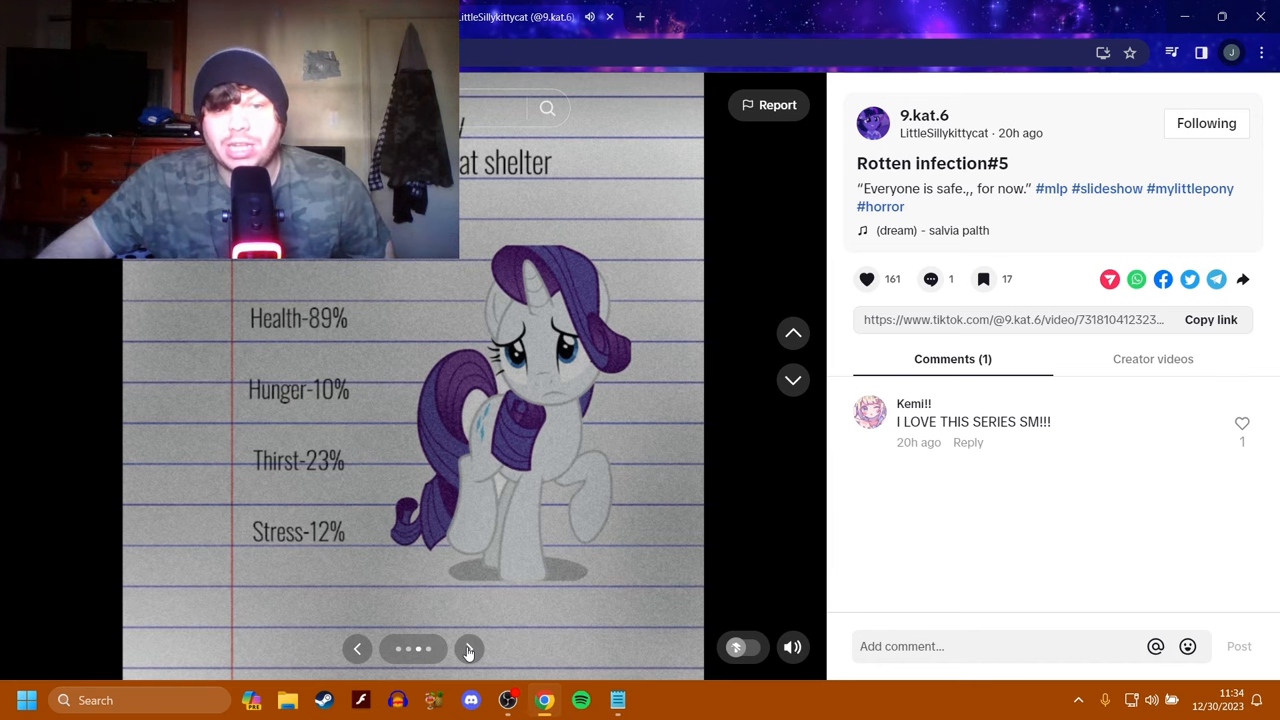
left_click(468, 648)
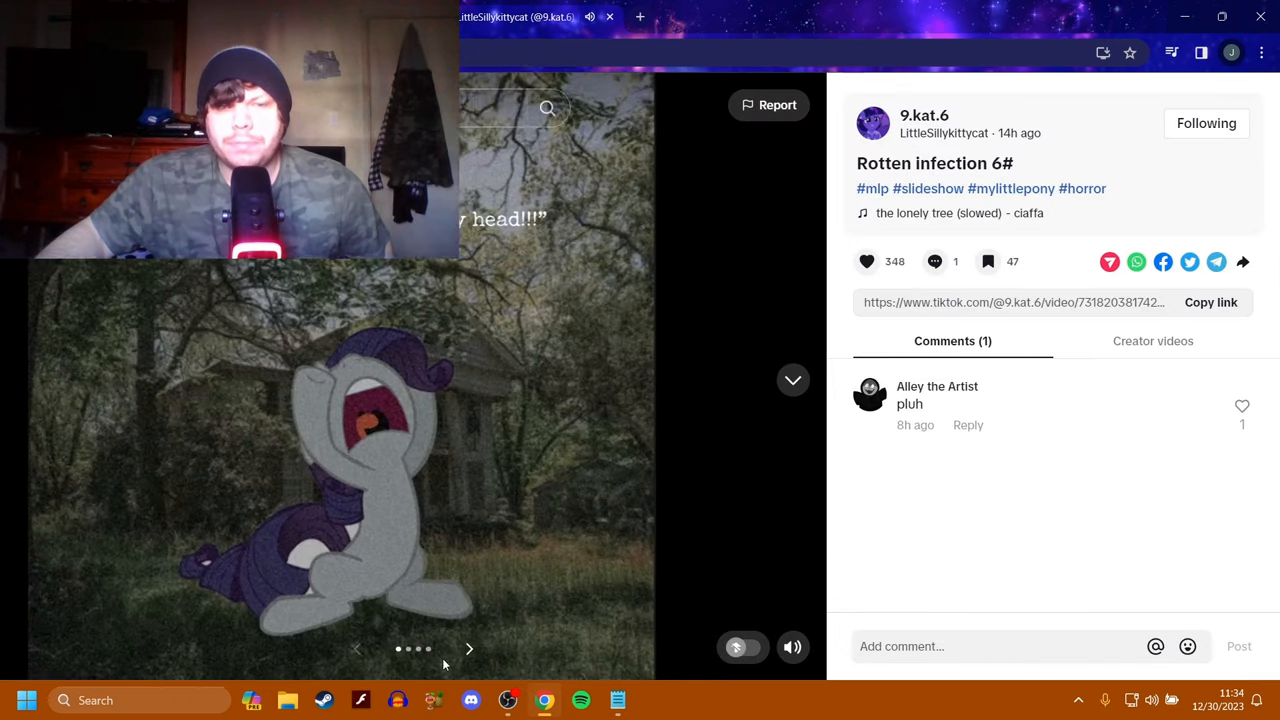
Advance Rotten infection 6# past Rarity's stats to Pinkie Pie's stats slide.
left_click(469, 648)
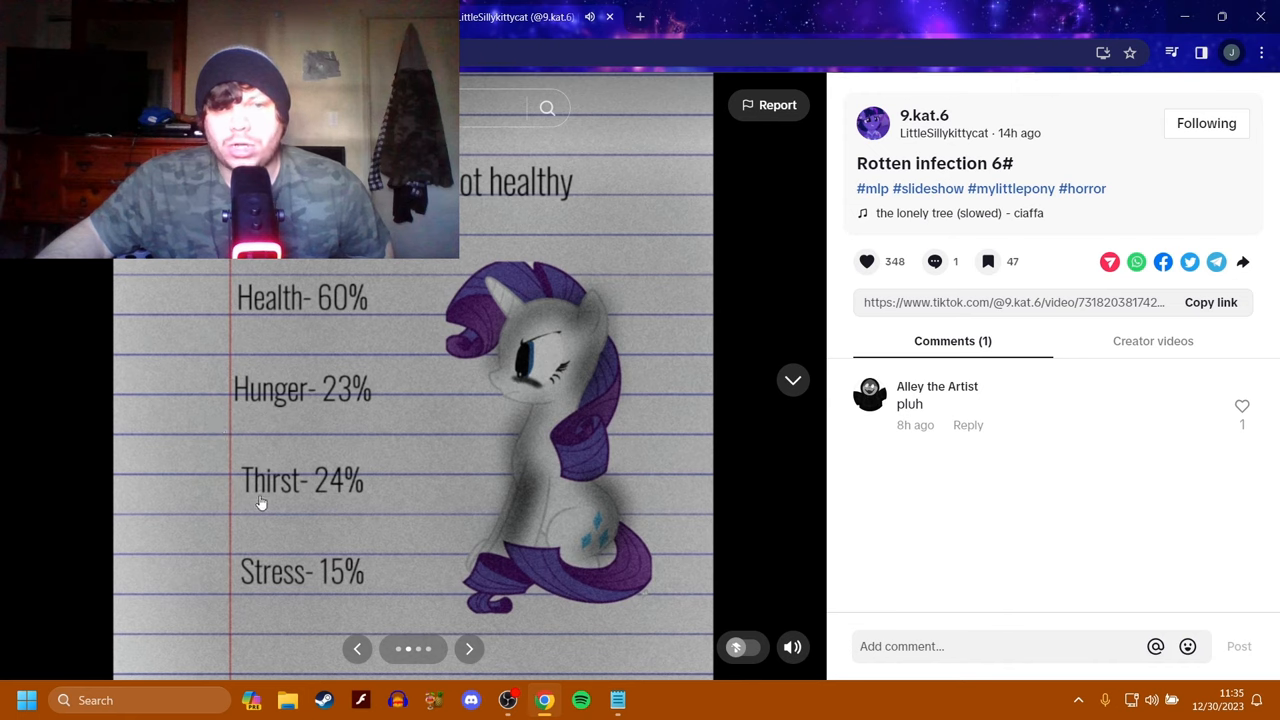
mouse_move(240, 622)
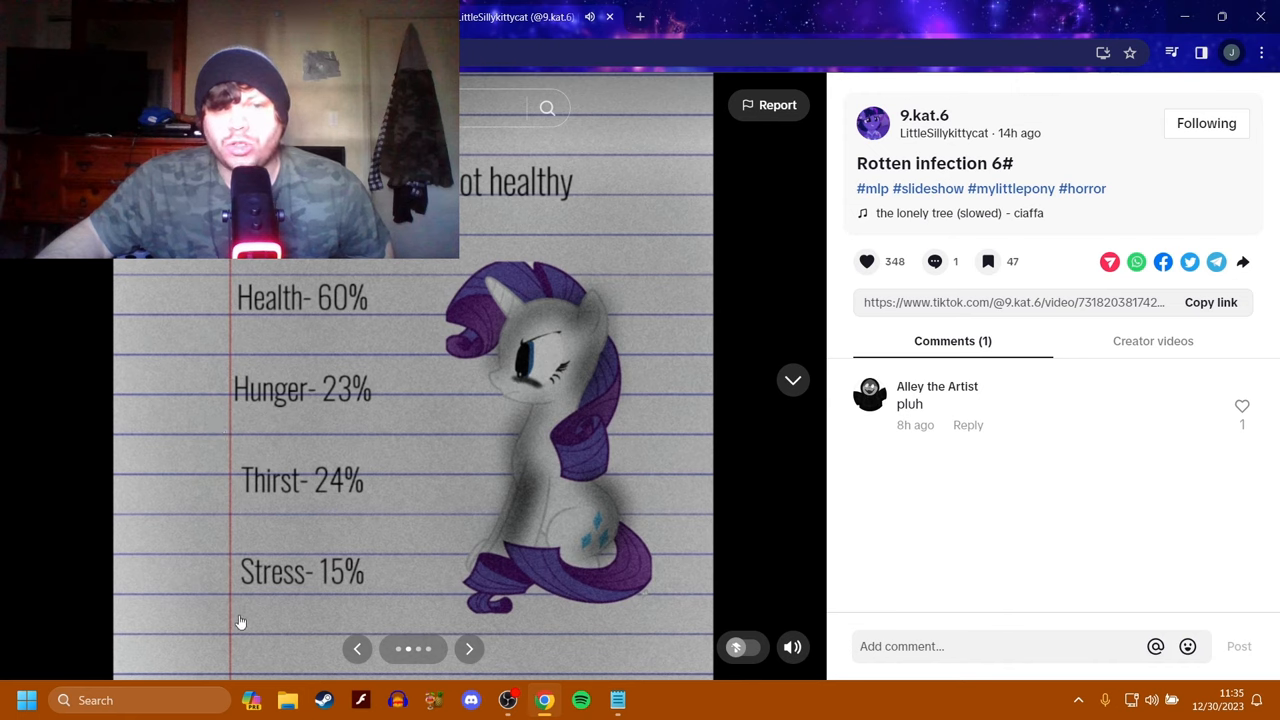
left_click(469, 648)
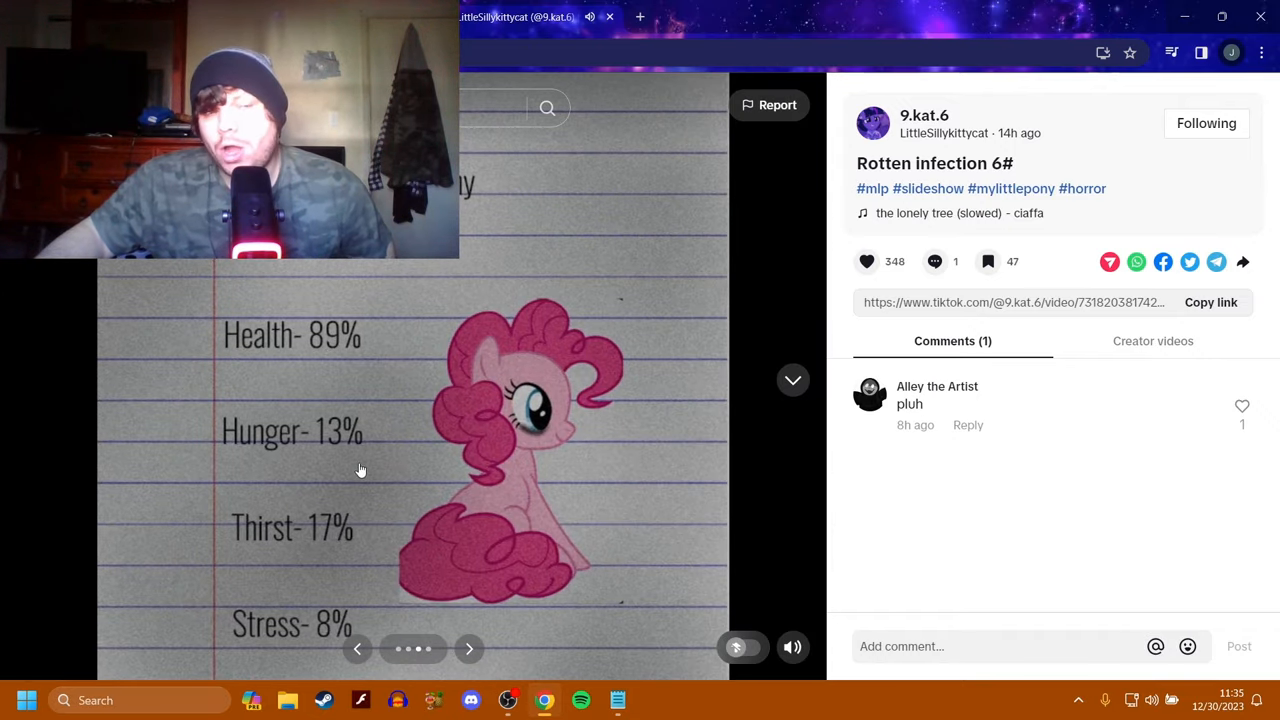
mouse_move(364, 555)
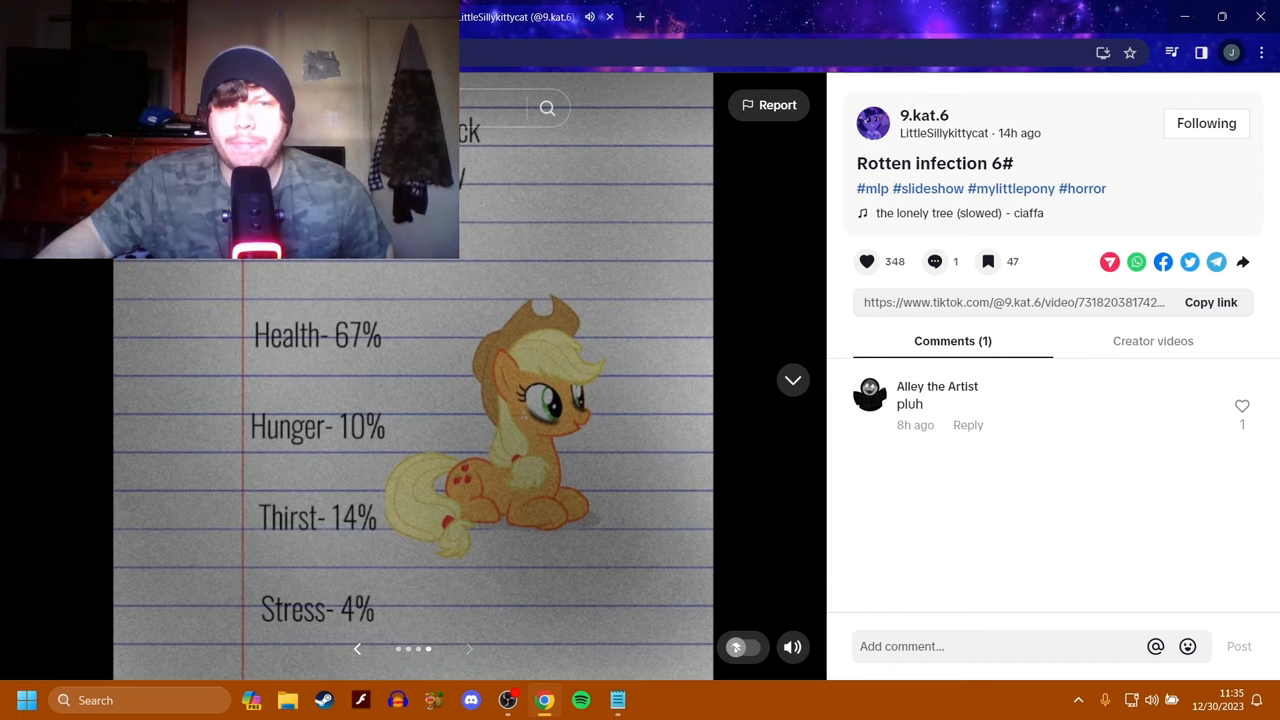
Go to my profile's Liked videos and open ilovekatz7's Smile virus case file slideshow.
left_click(924, 115)
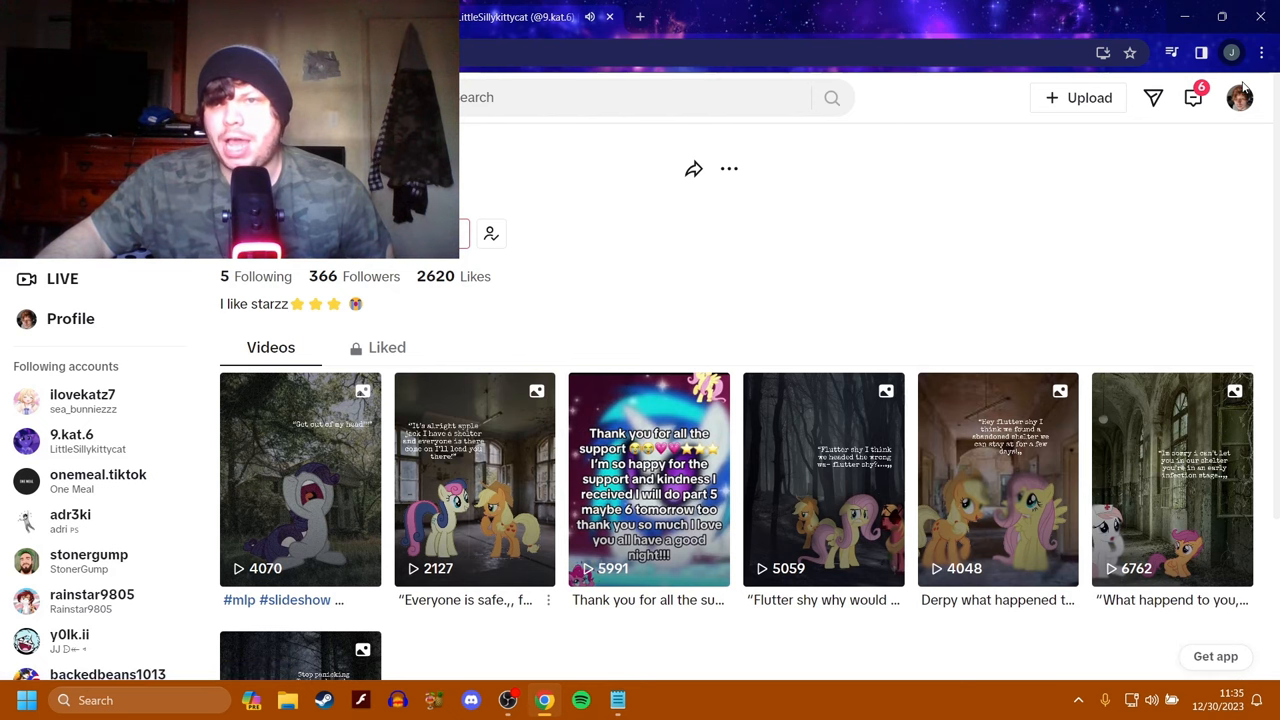
left_click(1239, 97)
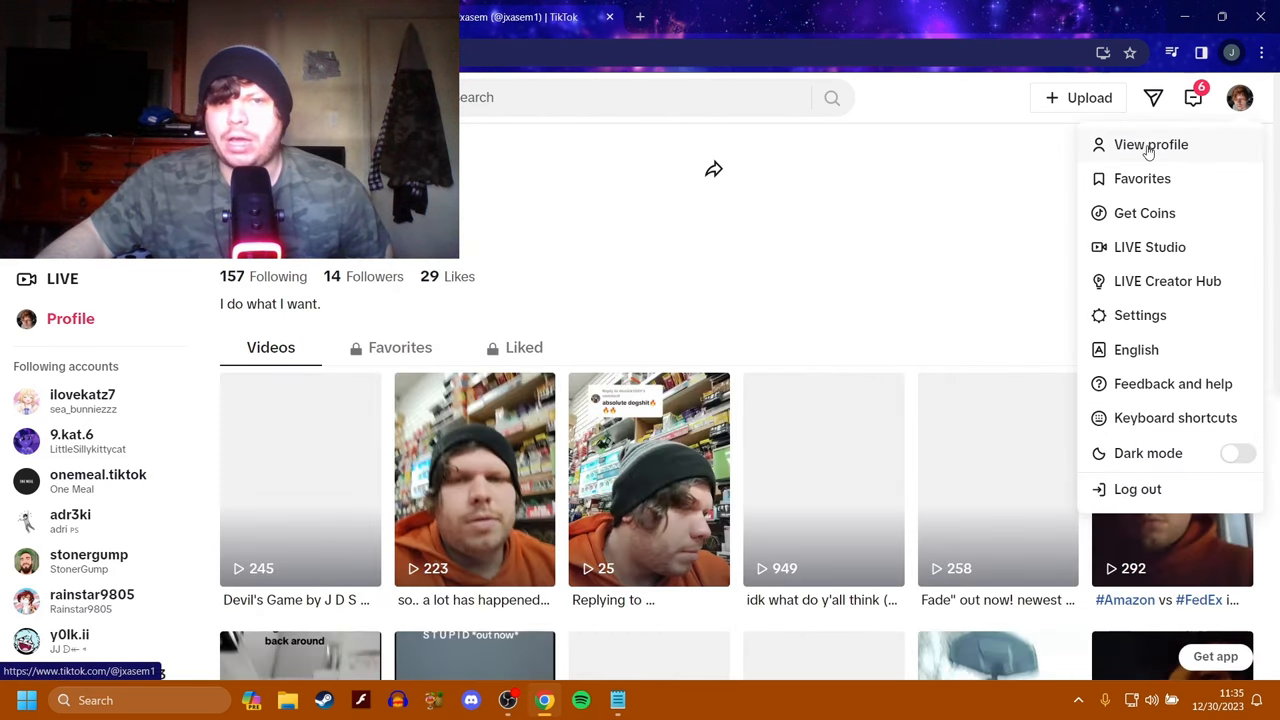
left_click(524, 347)
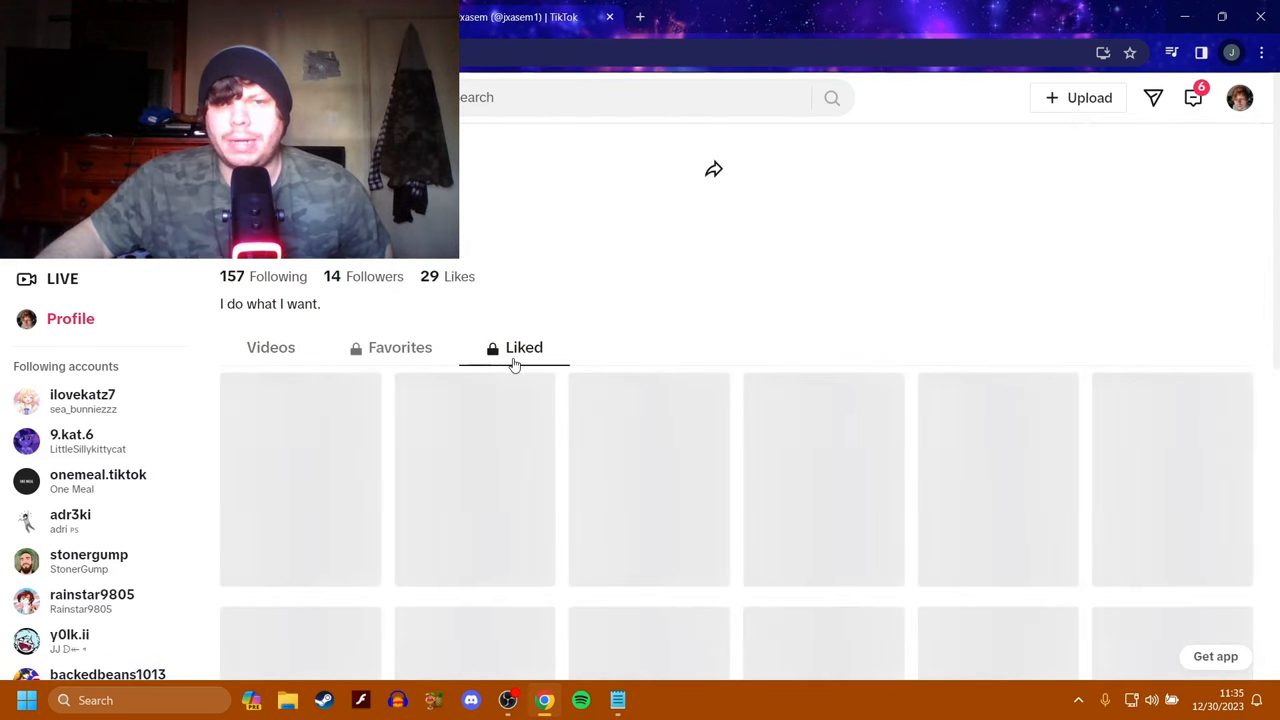
left_click(514, 347)
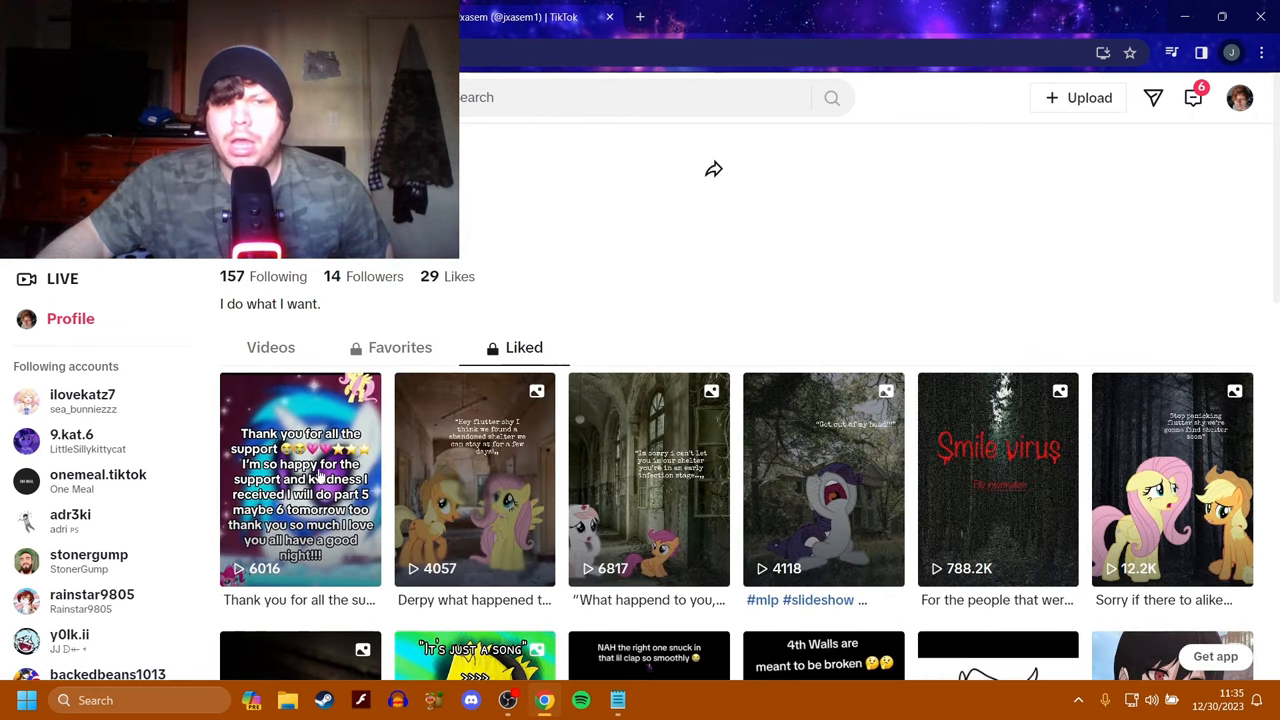
left_click(997, 479)
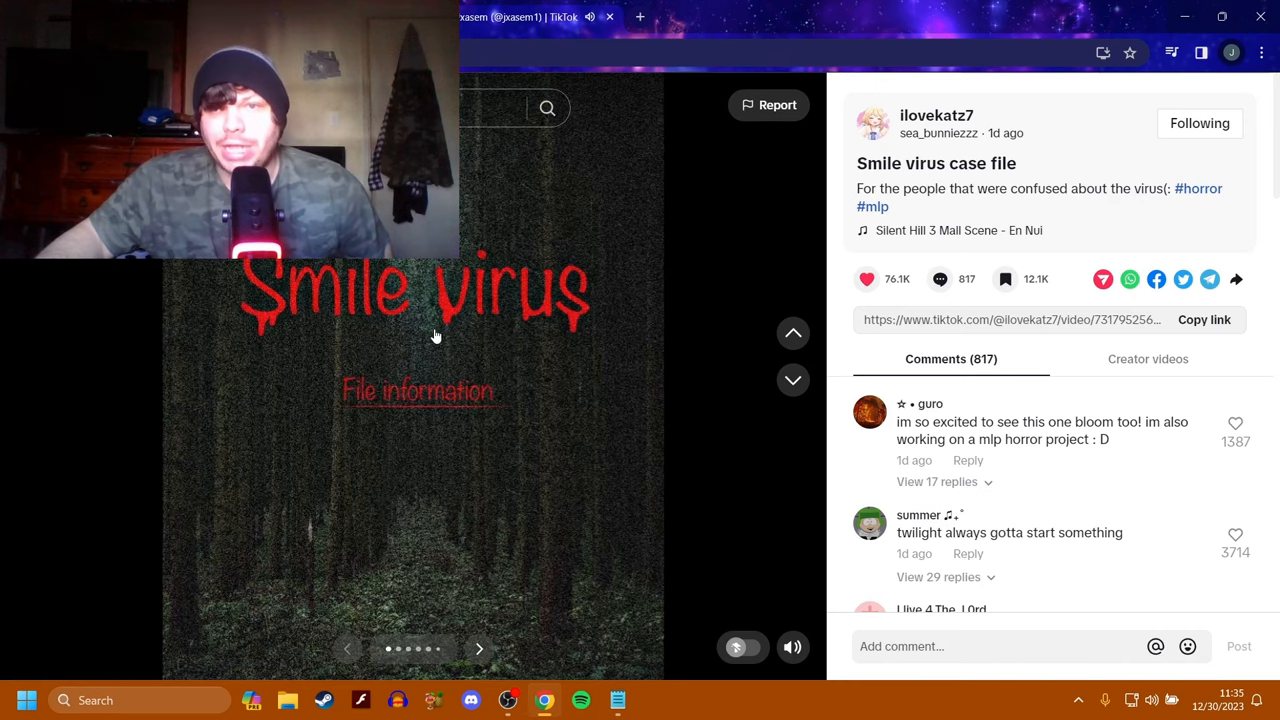
Advance the Smile virus case file through symptoms and infection stages to survival tips.
left_click(479, 648)
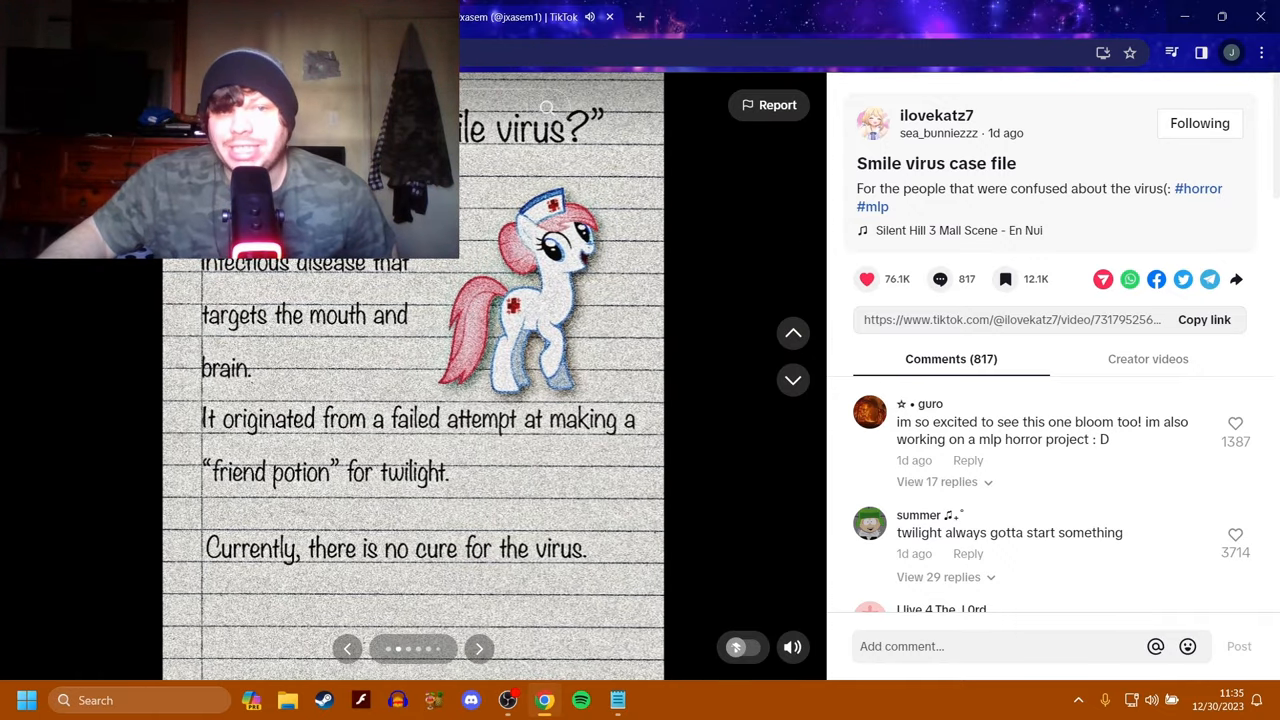
mouse_move(133, 293)
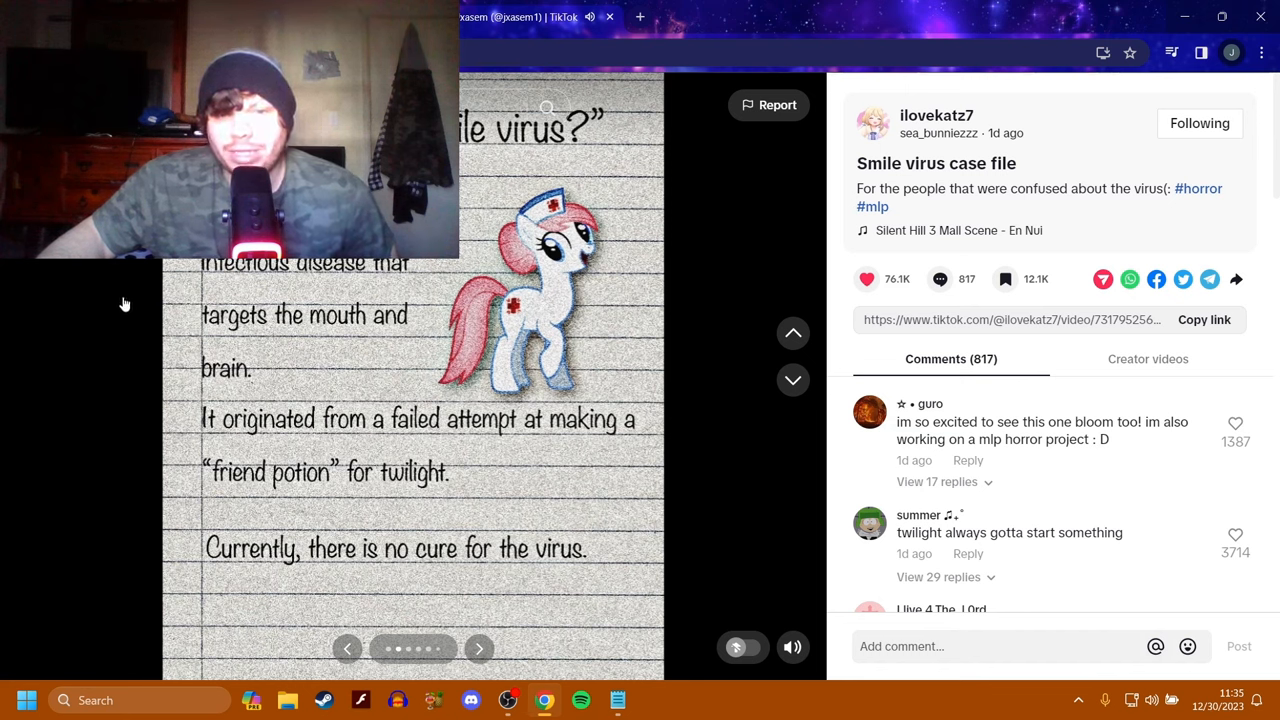
left_click(478, 648)
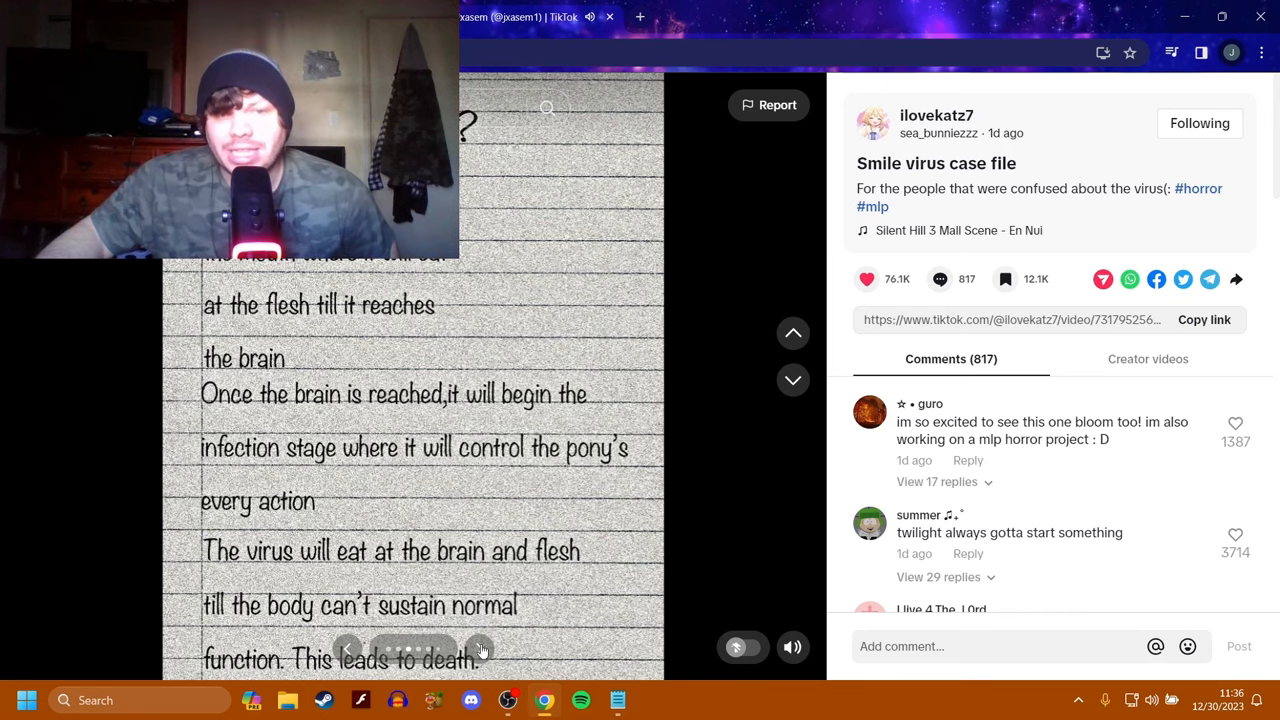
left_click(480, 648)
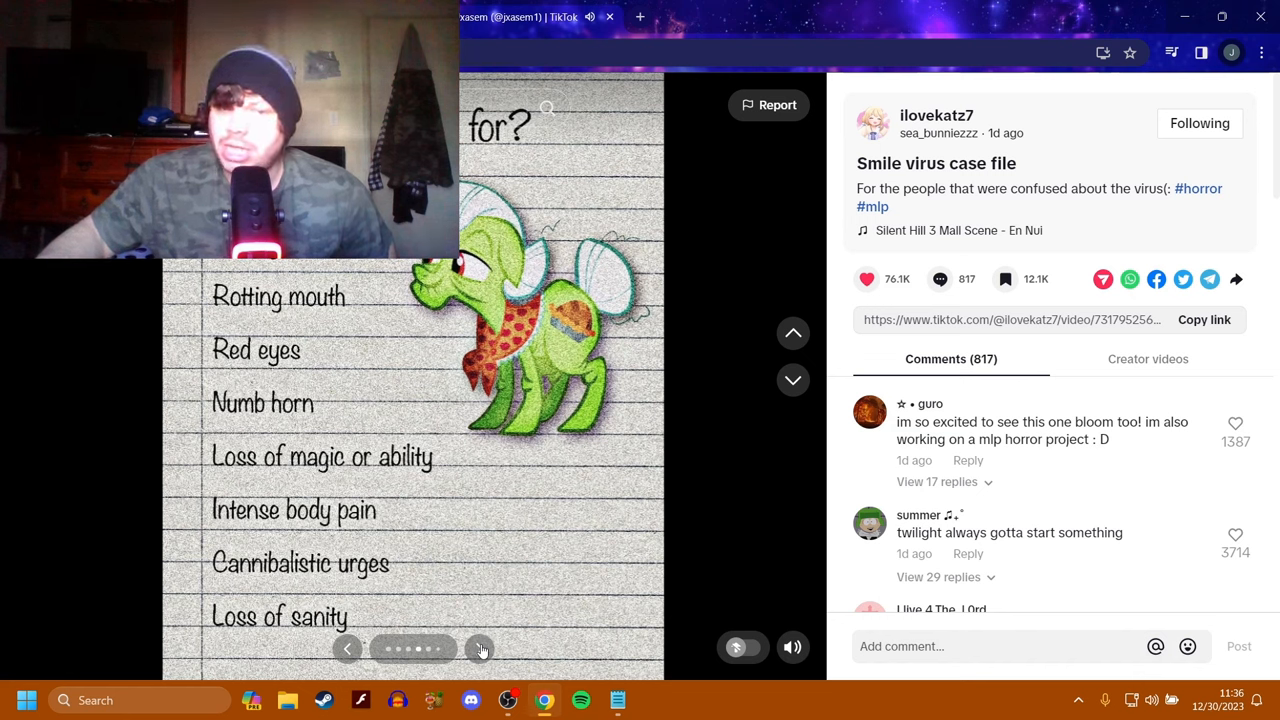
left_click(479, 648)
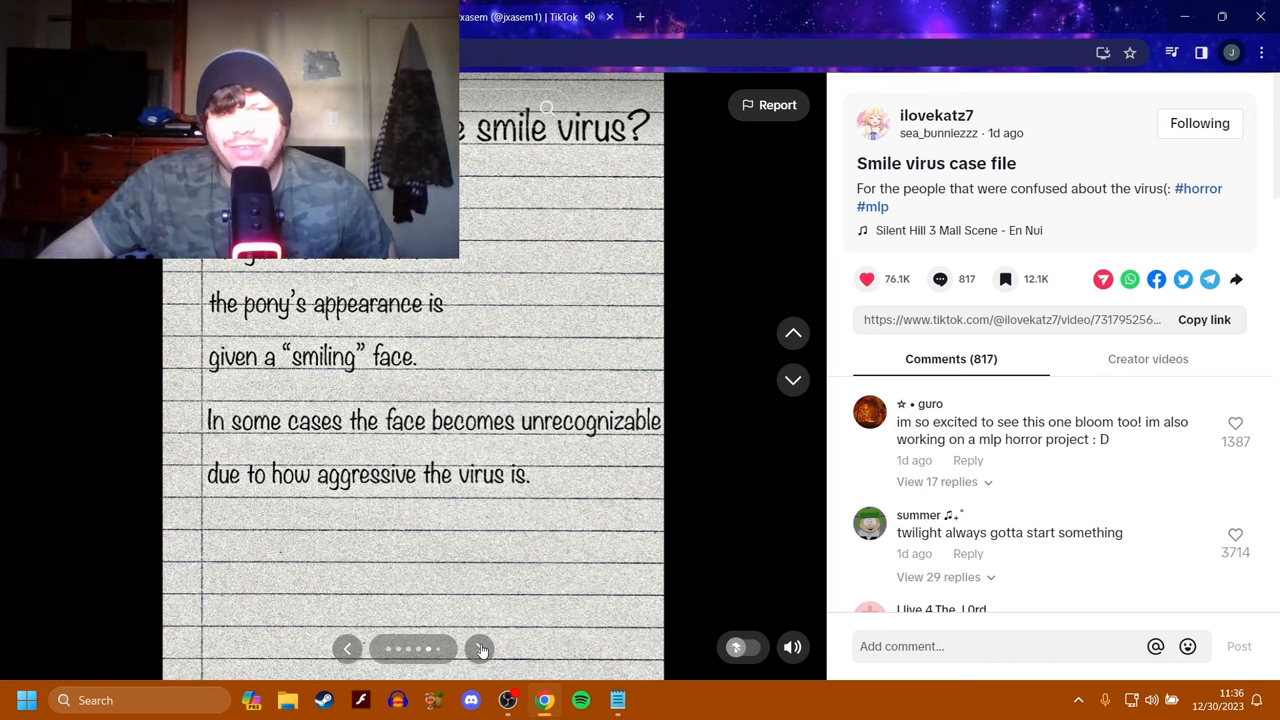
left_click(480, 648)
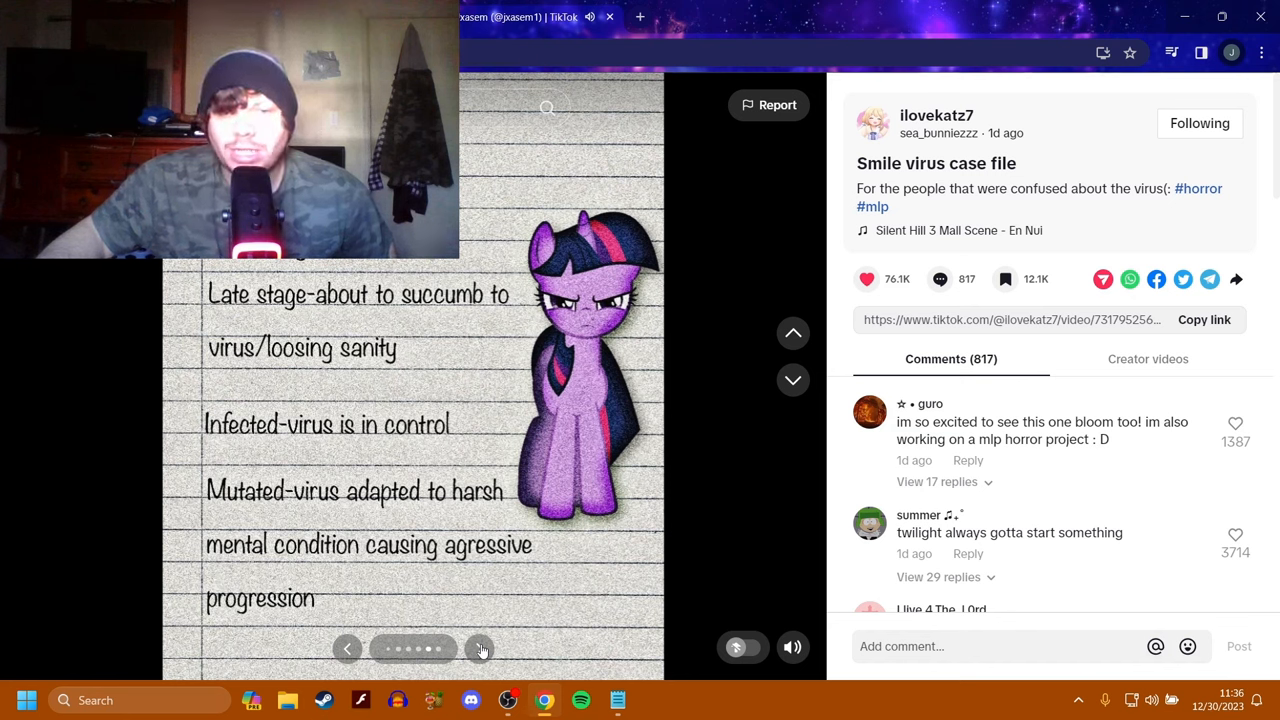
left_click(480, 648)
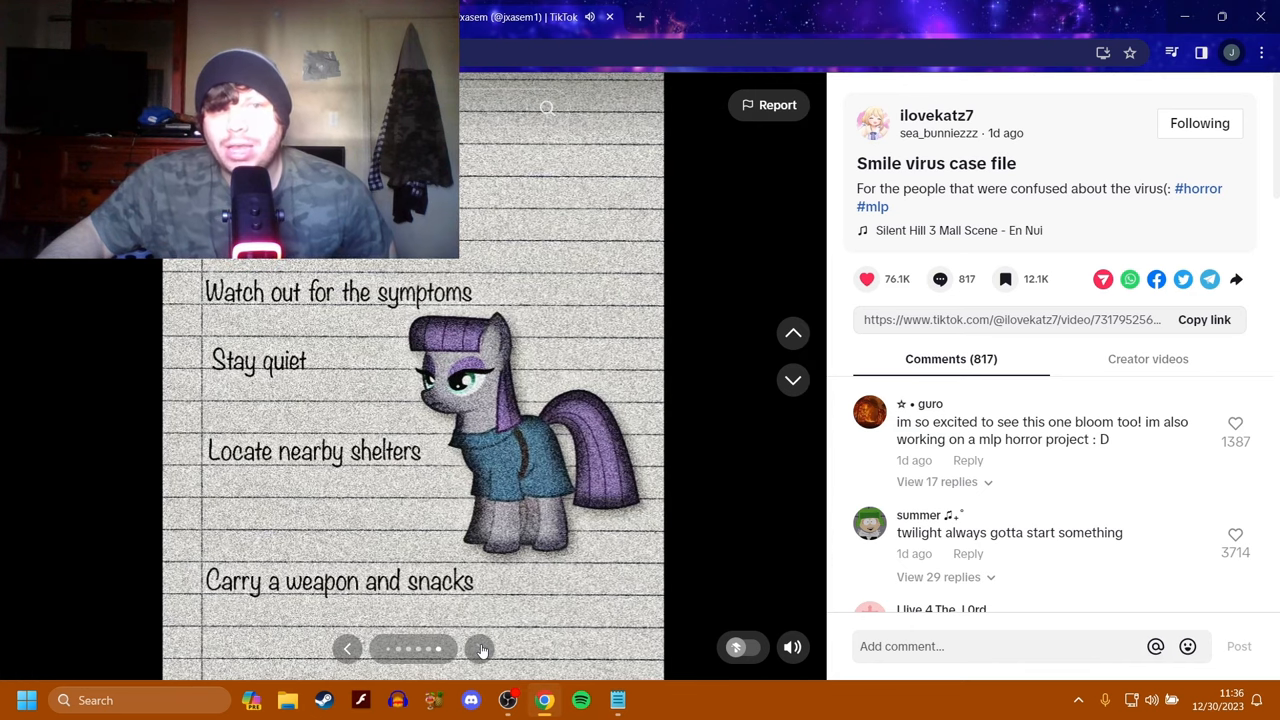